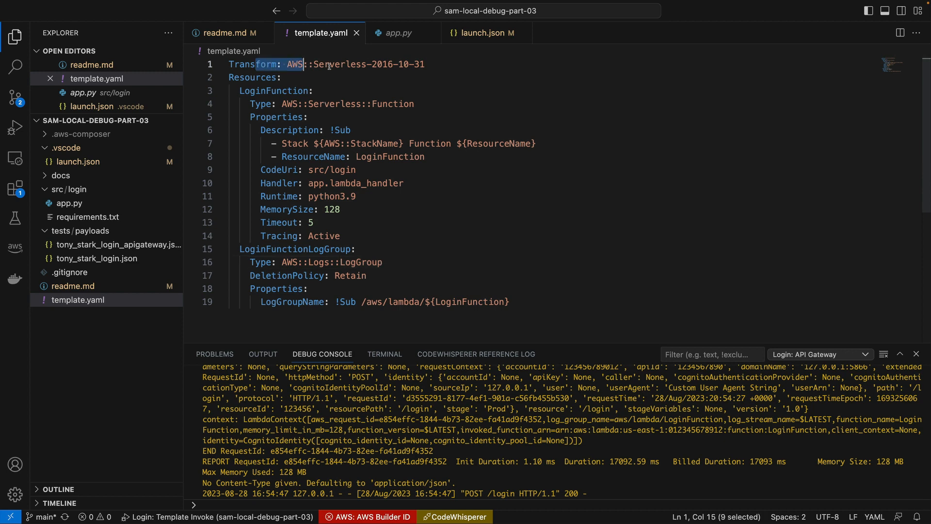
mouse_move(243, 220)
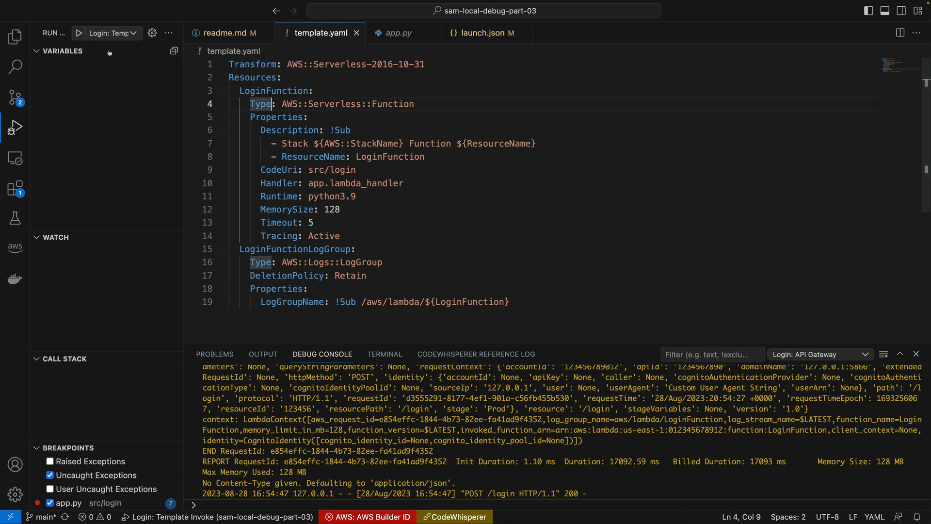
- Start the 'Login: Template Invoke' debug session and pause at the app.py line 7 breakpoint
left_click(109, 33)
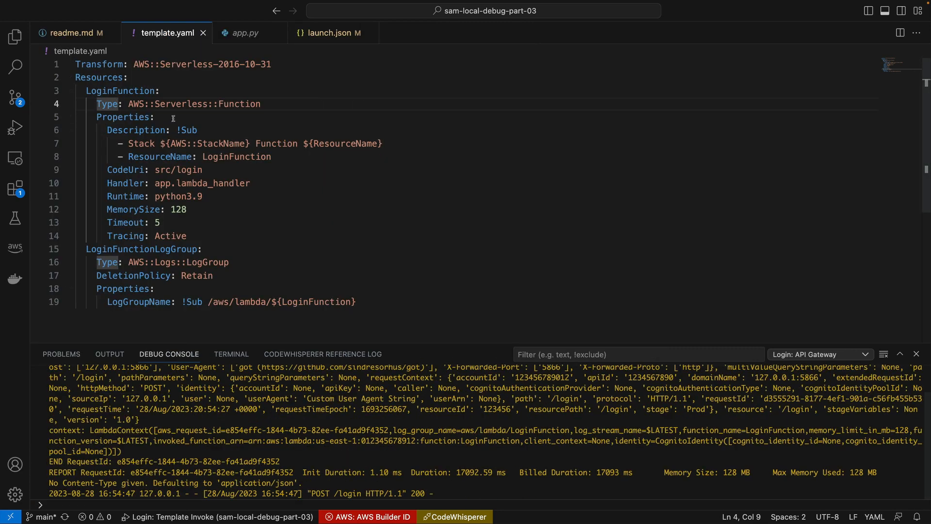
left_click(15, 128)
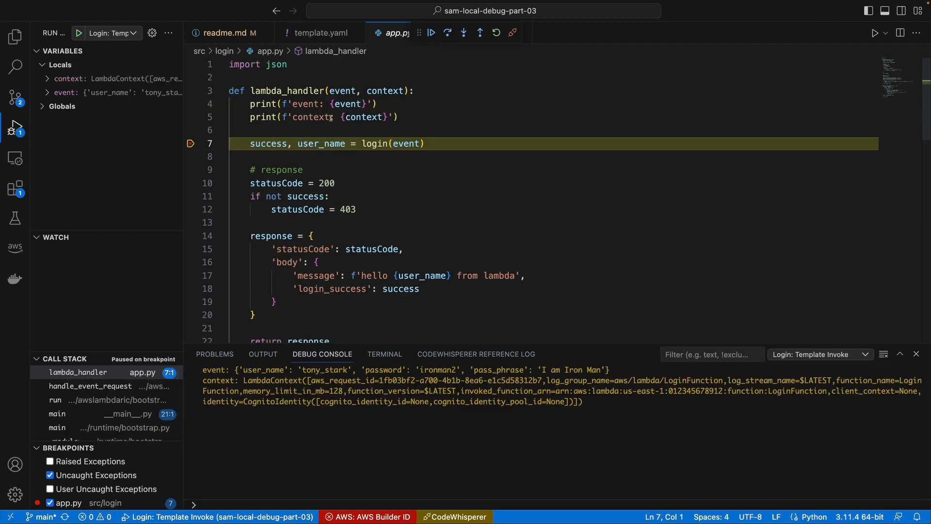
mouse_move(352, 104)
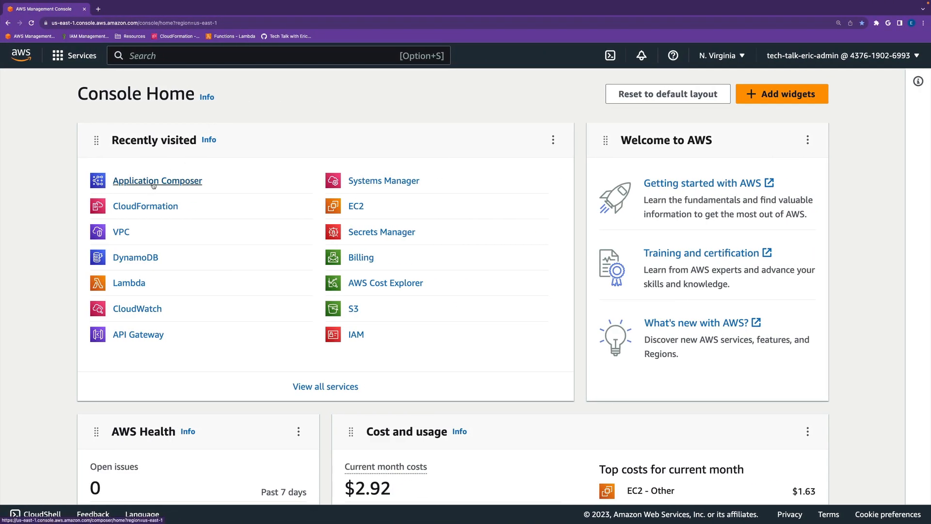
- Find Application Composer via the console search for 'appl' and open its home page
left_click(277, 55)
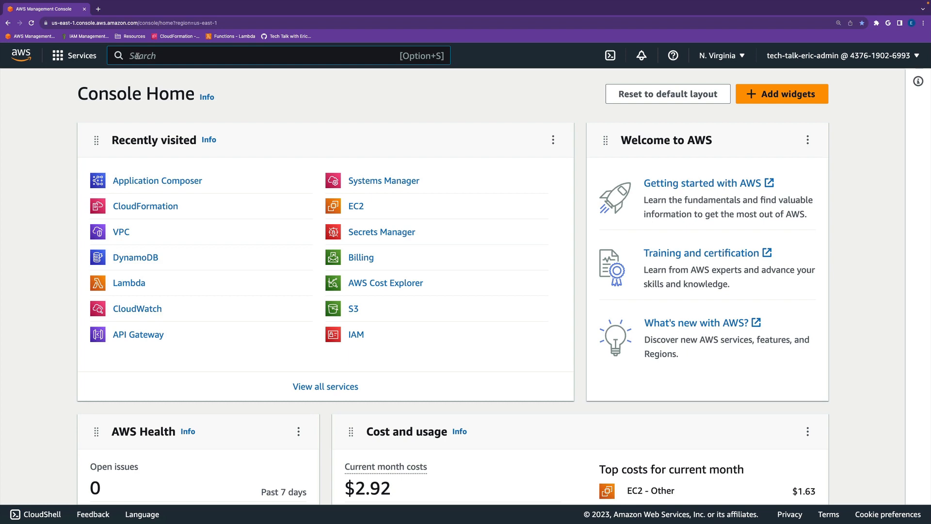
type("appl")
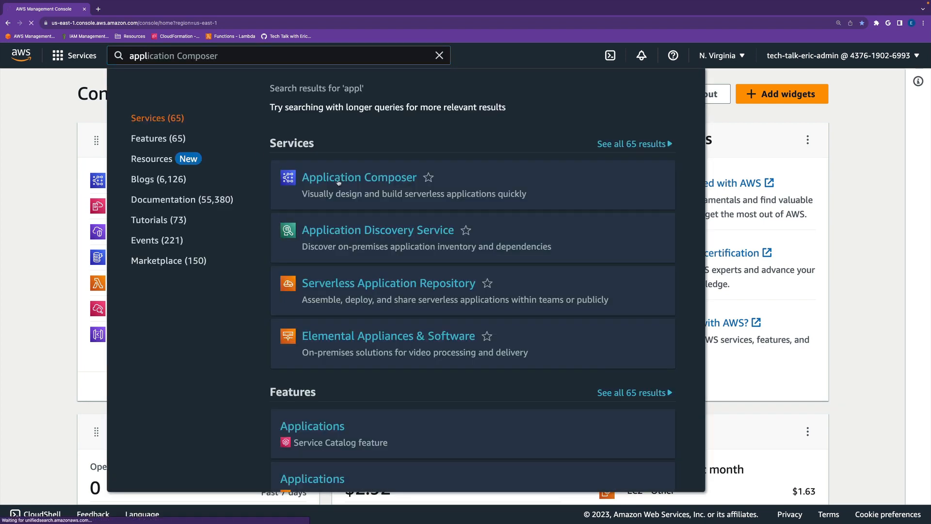
left_click(359, 176)
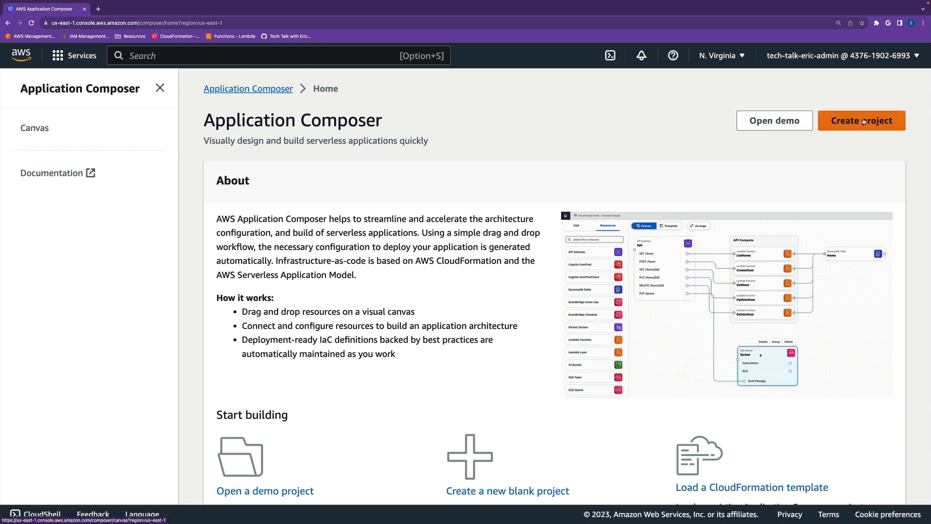
- Create a new Composer project from the existing sam-local-debug-part-03 project folder
left_click(862, 120)
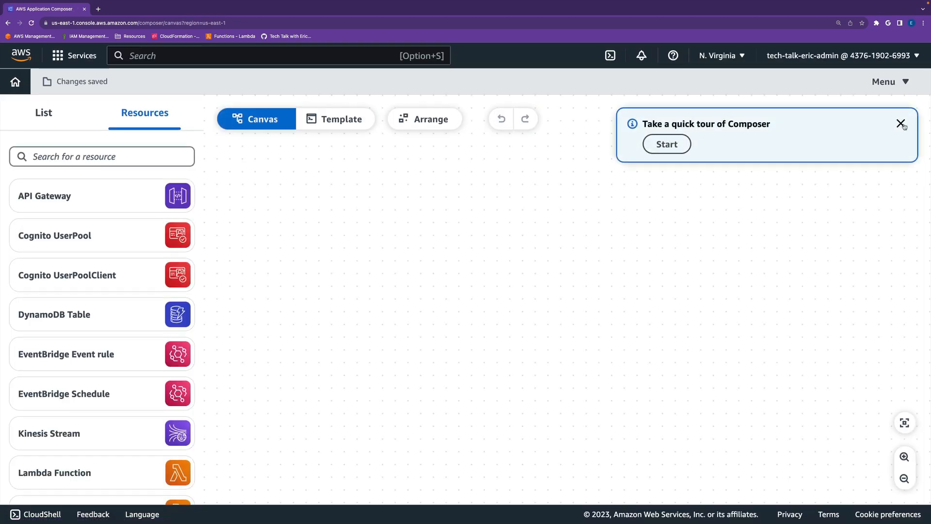
left_click(885, 82)
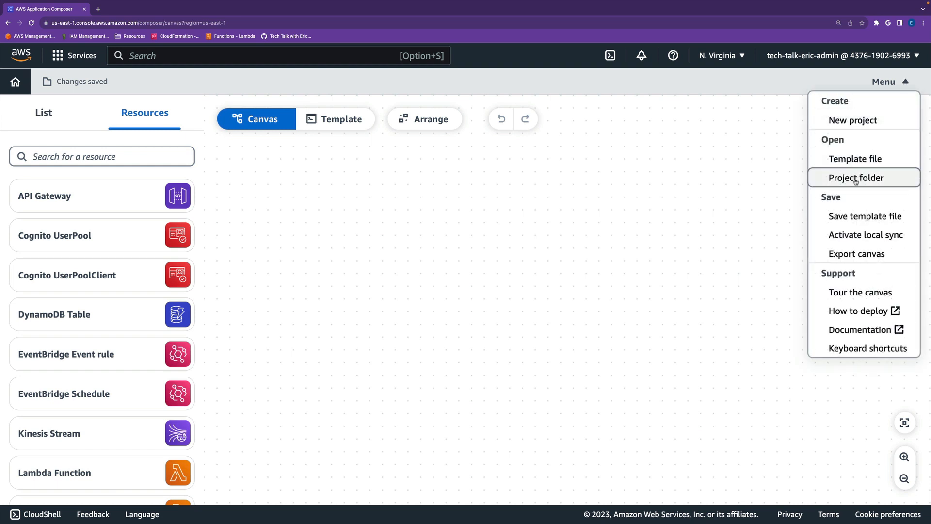
left_click(857, 177)
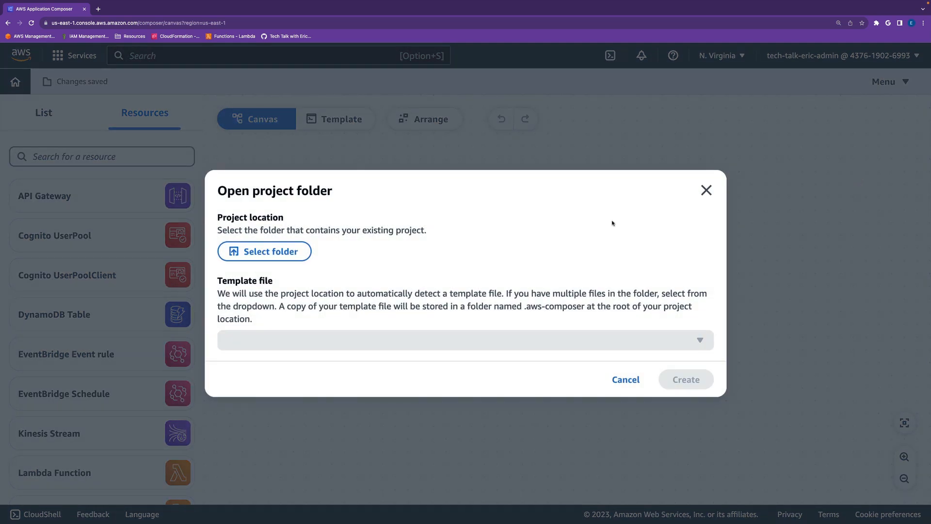
left_click(264, 250)
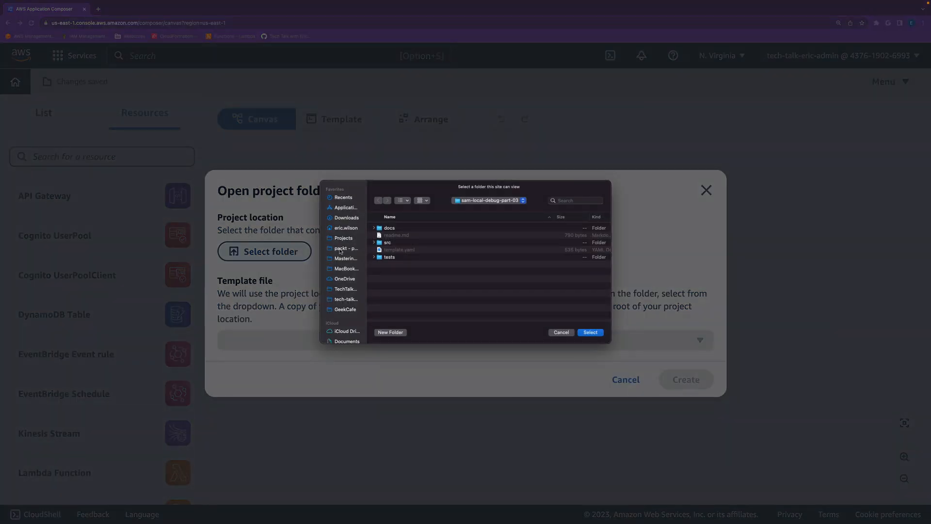
mouse_move(435, 248)
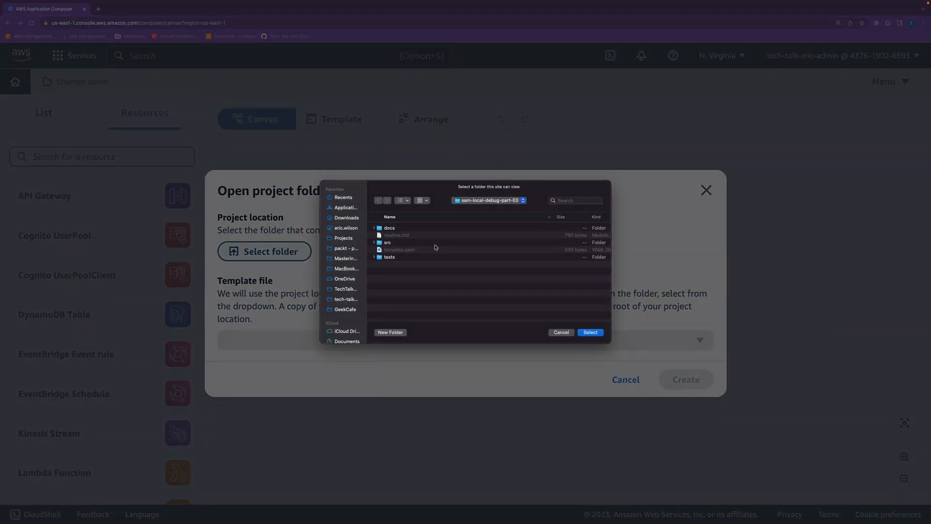
mouse_move(453, 245)
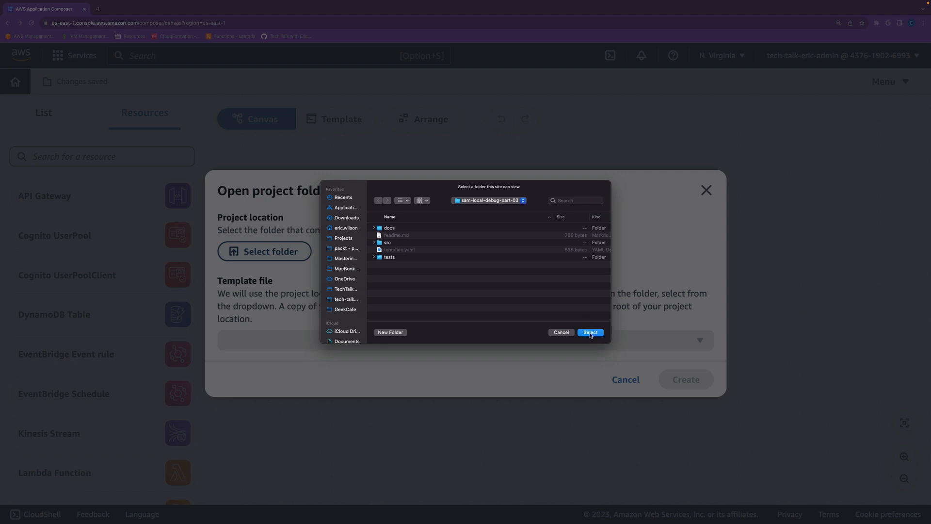
left_click(589, 332)
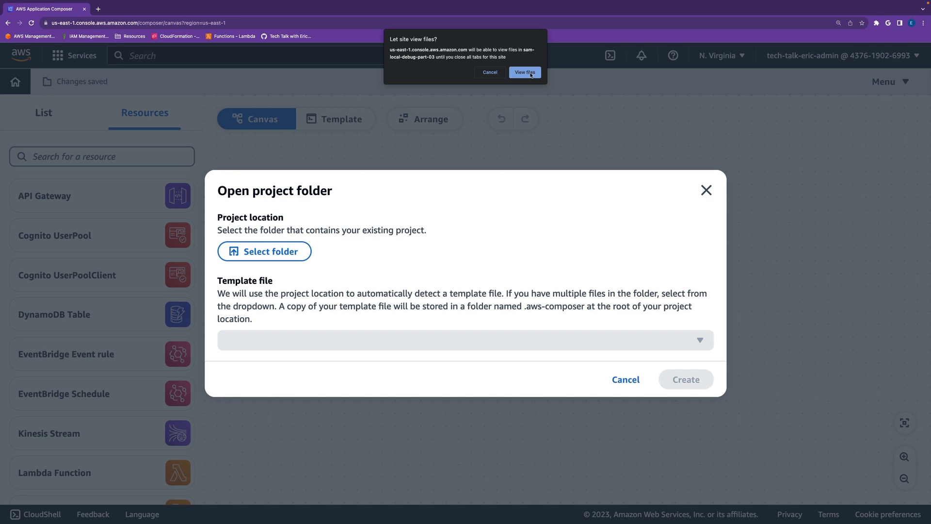
- Allow folder access and create the project from template.yaml, saving changes
left_click(525, 72)
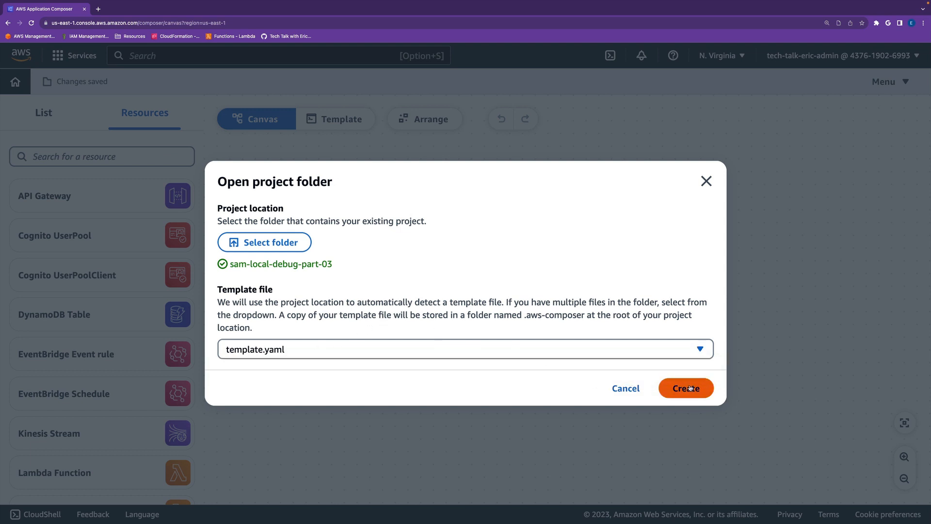
left_click(685, 388)
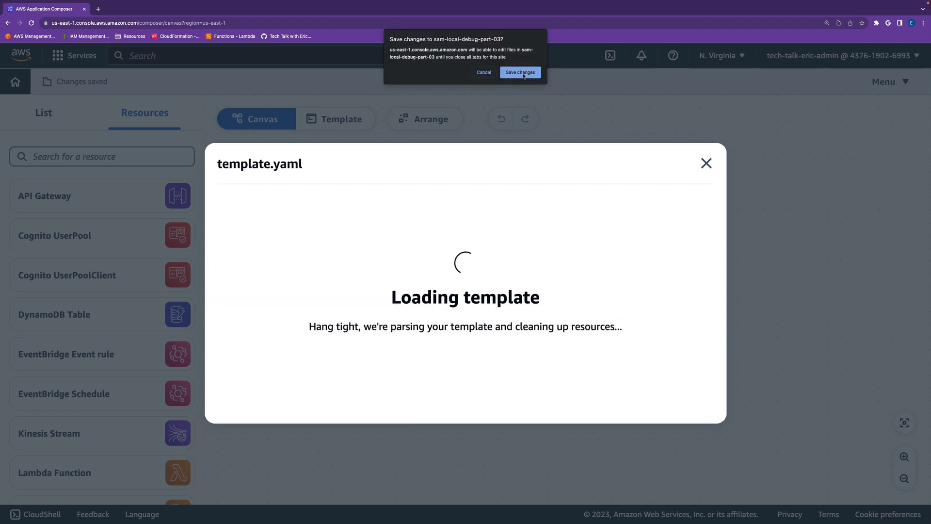
left_click(520, 72)
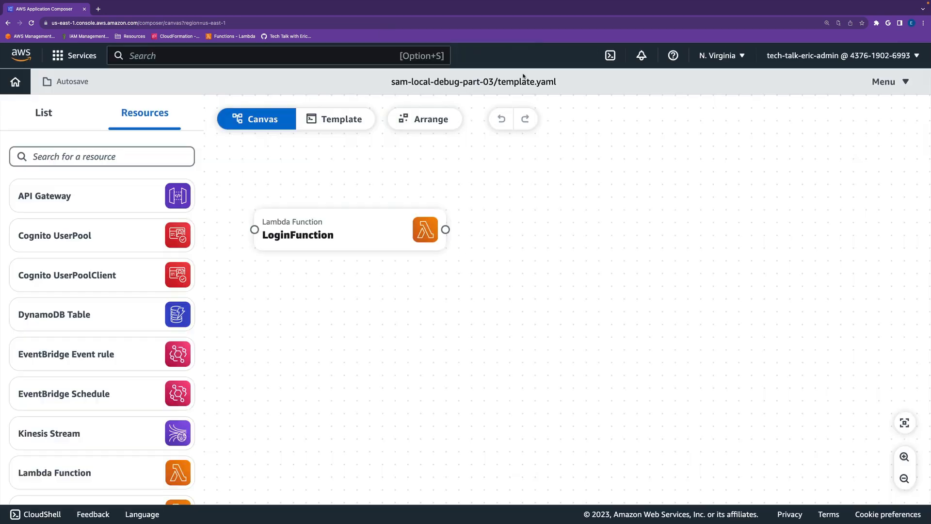
- Add an API Gateway resource named AvengersApi with a GET / route beside LoginFunction
left_click(348, 230)
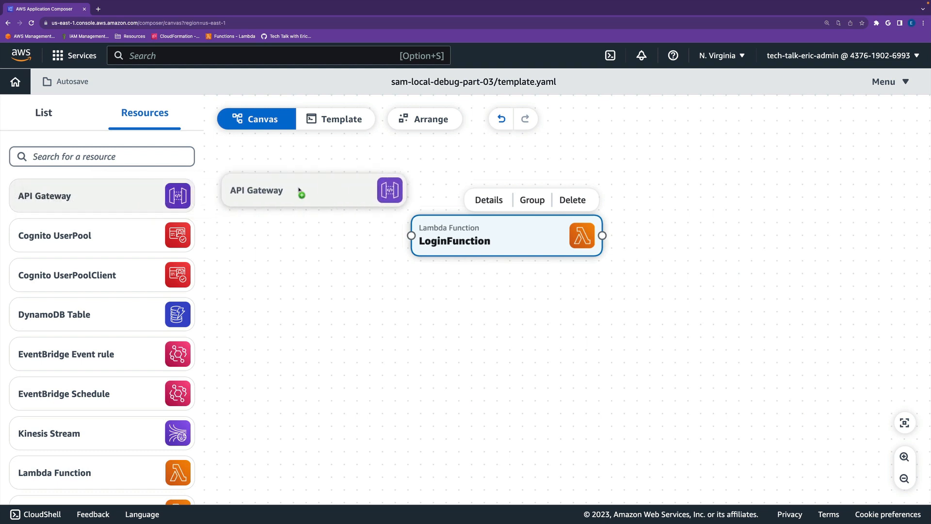
left_click(297, 191)
type("AvengersApi")
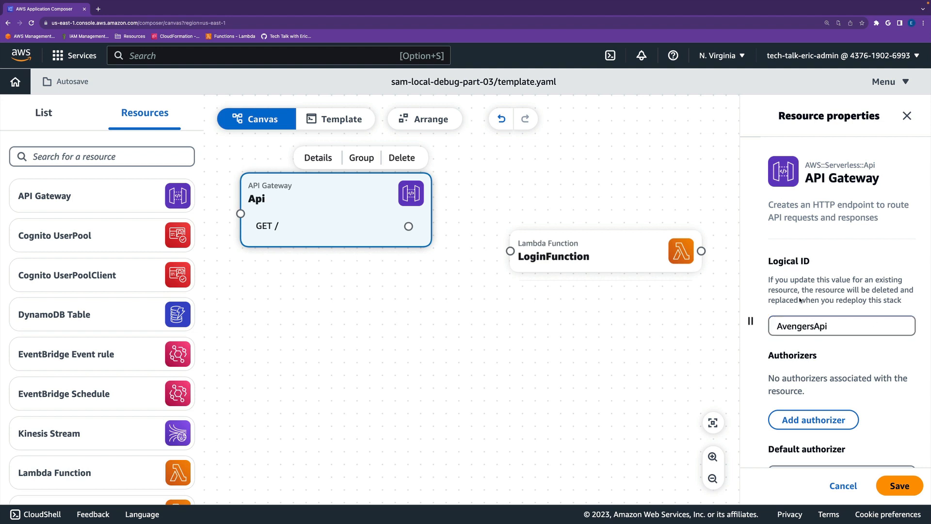
scroll("down", 3)
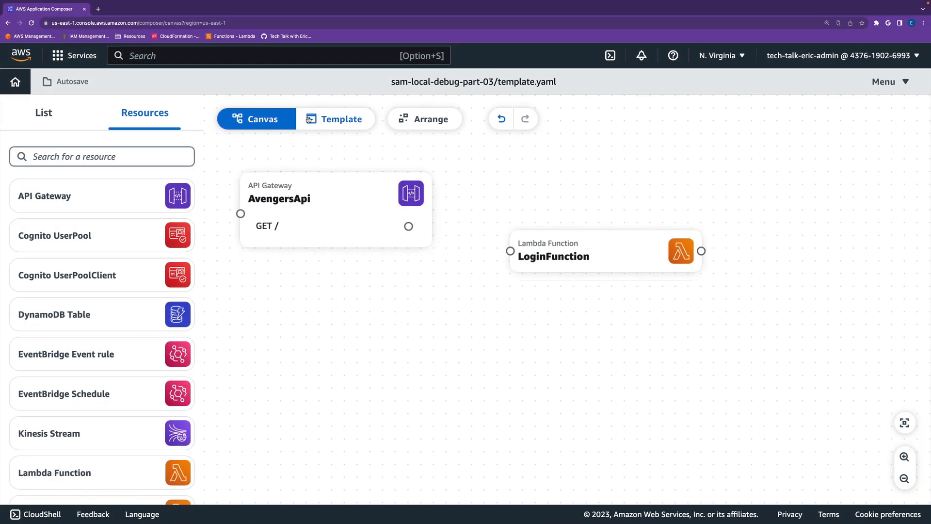
- Set the AvengersApi route to method POST with path /login and save it
left_click(336, 211)
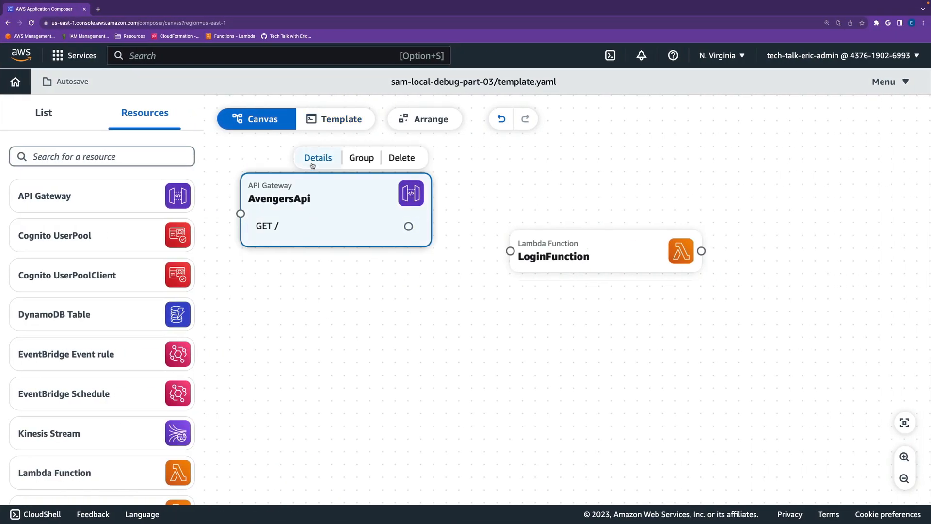
left_click(318, 158)
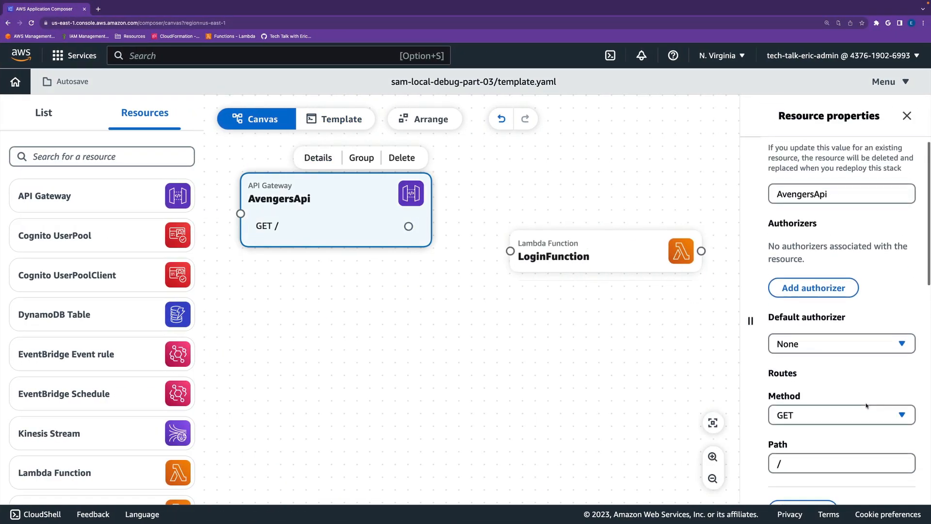
scroll("down", 3)
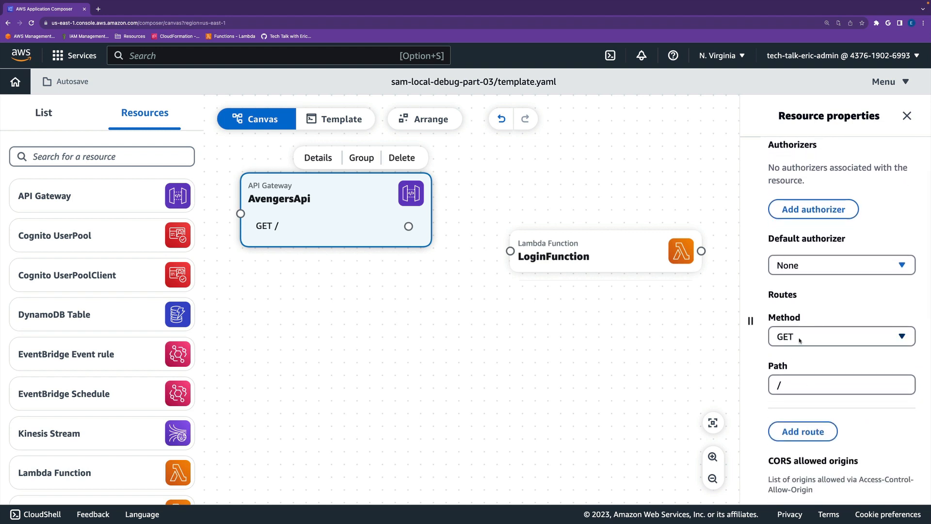
mouse_move(795, 424)
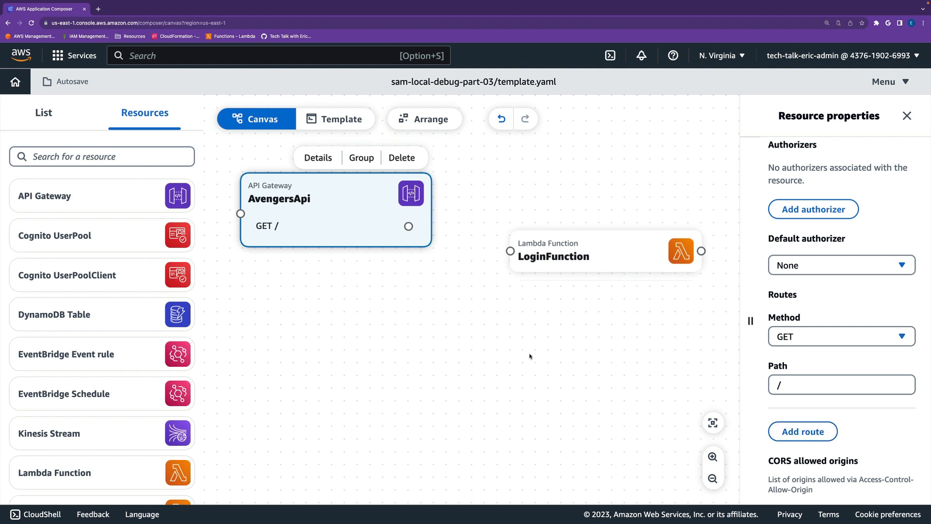
left_click(841, 337)
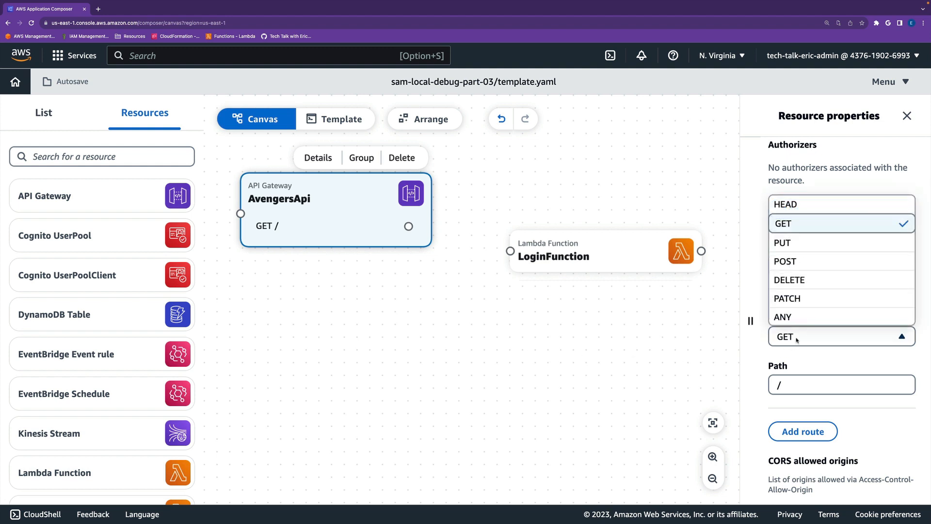
left_click(784, 261)
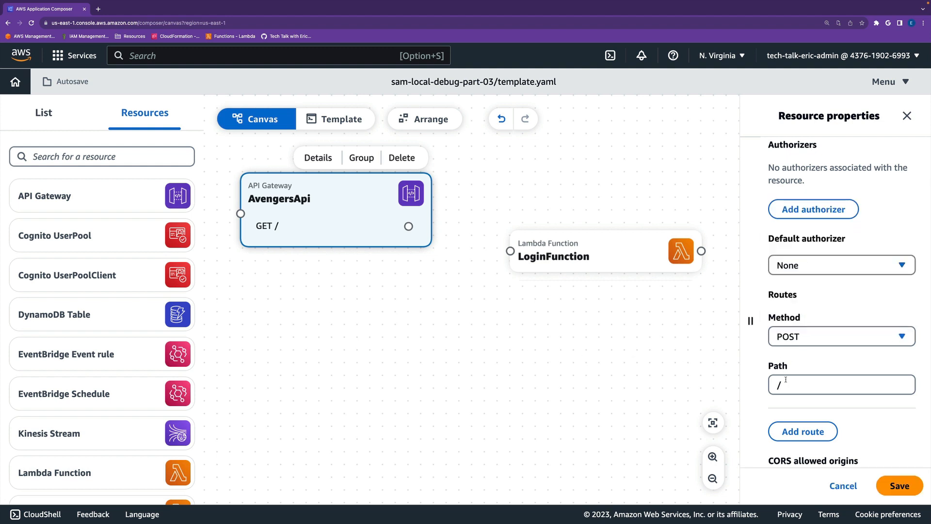
type("login")
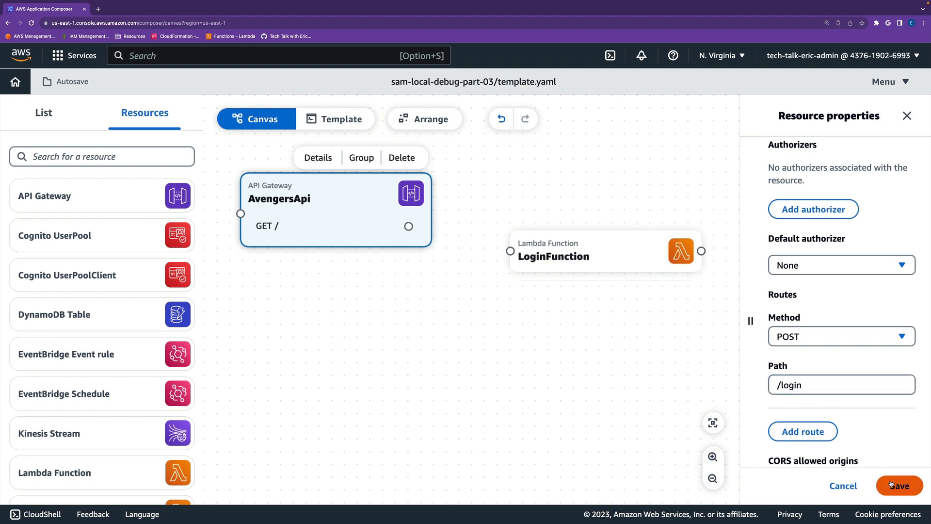
left_click(900, 485)
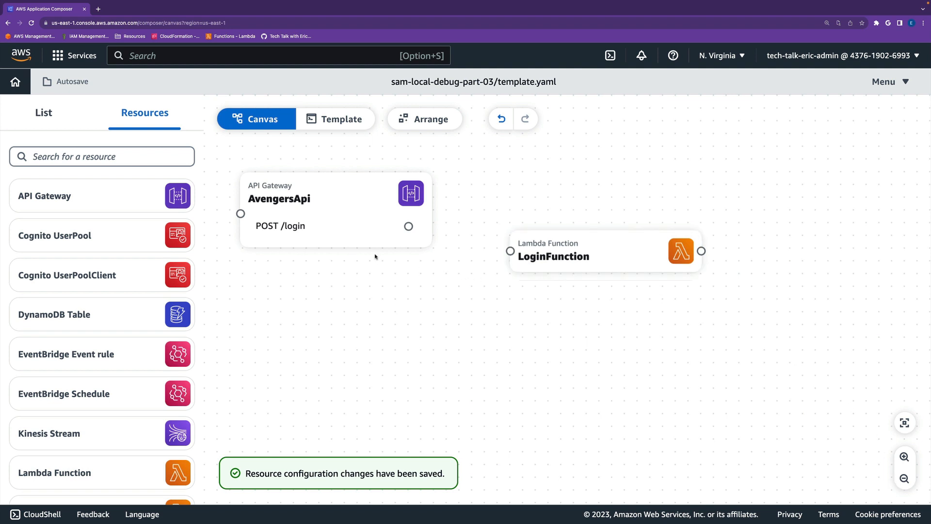
- Reopen AvengersApi properties and review the saved POST /login route and empty CORS settings
left_click(335, 201)
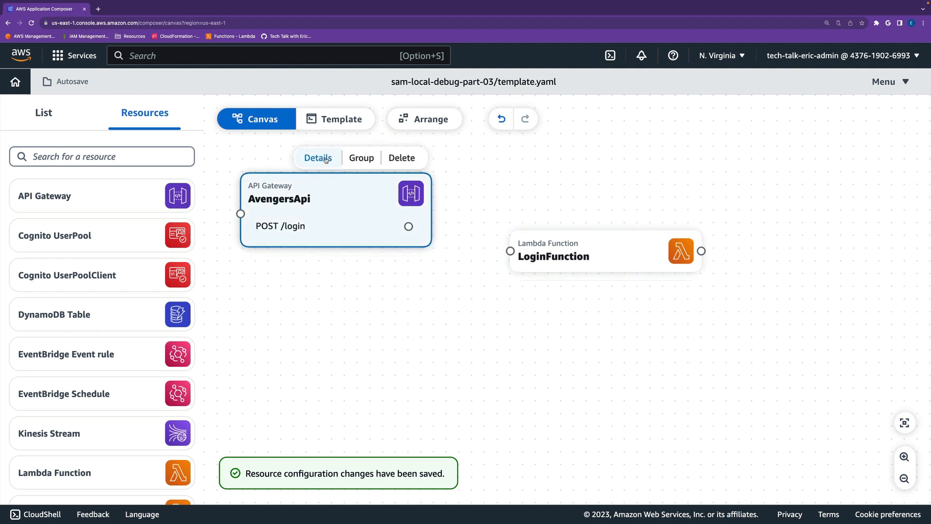
left_click(318, 157)
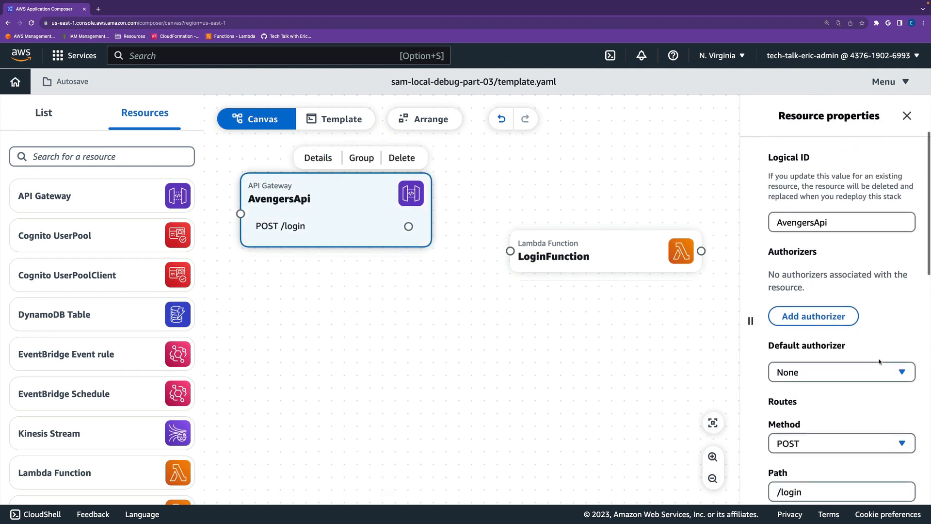
scroll("down", 3)
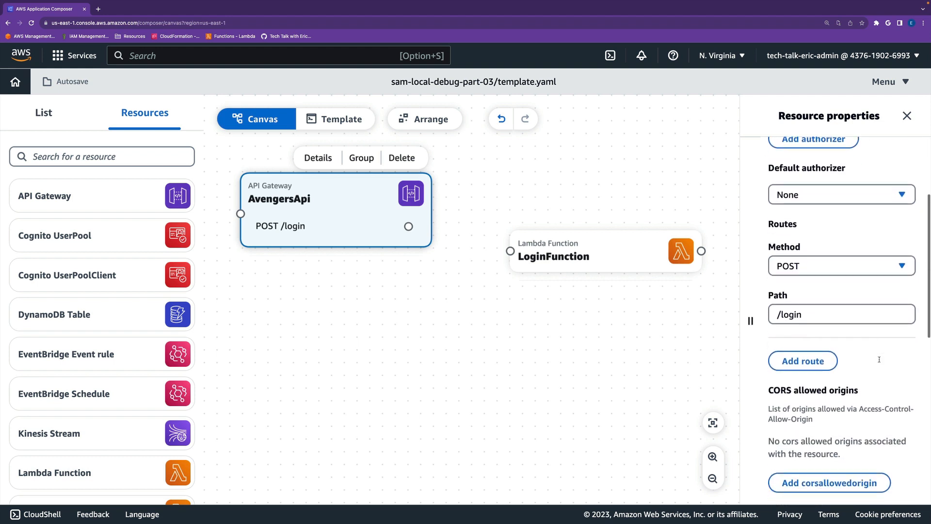
scroll("down", 3)
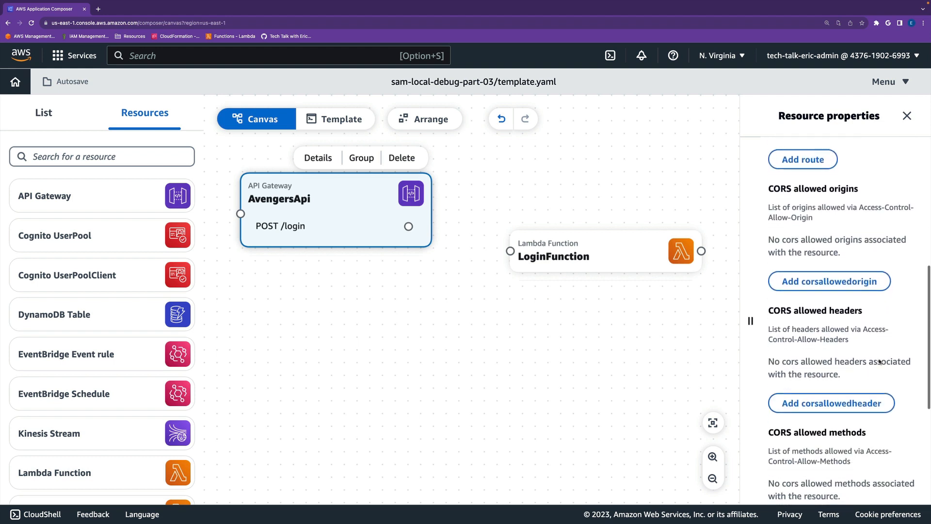
- Link the AvengersApi POST /login port to LoginFunction, adding an Api event in template.yaml
scroll("down", 3)
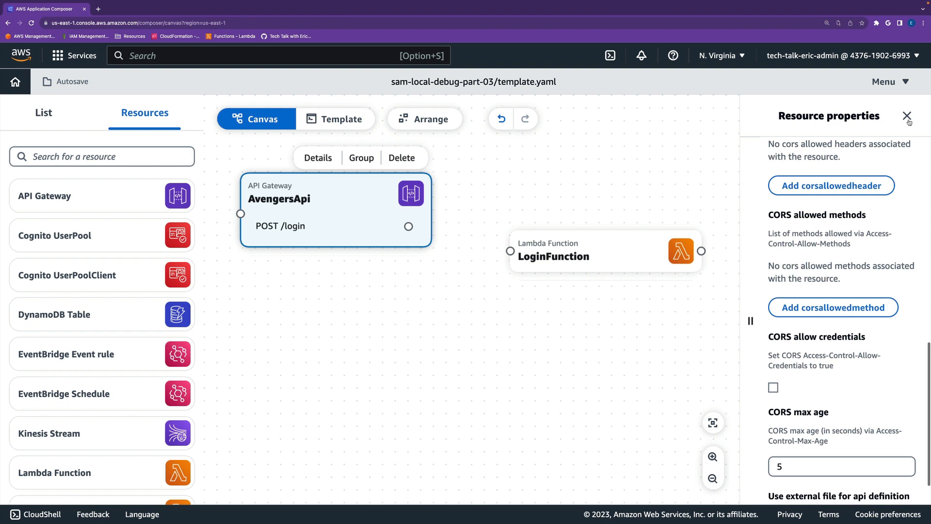
left_click(907, 117)
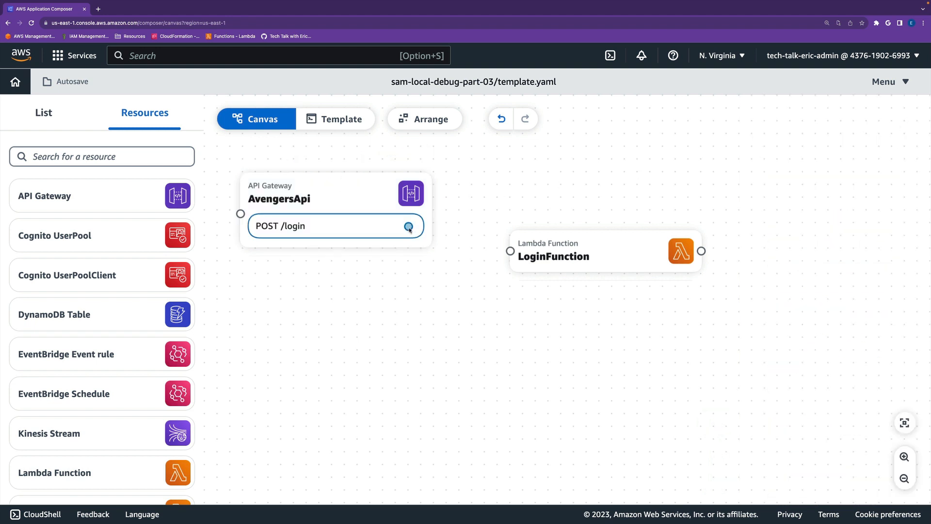
left_click_drag(409, 228, 510, 250)
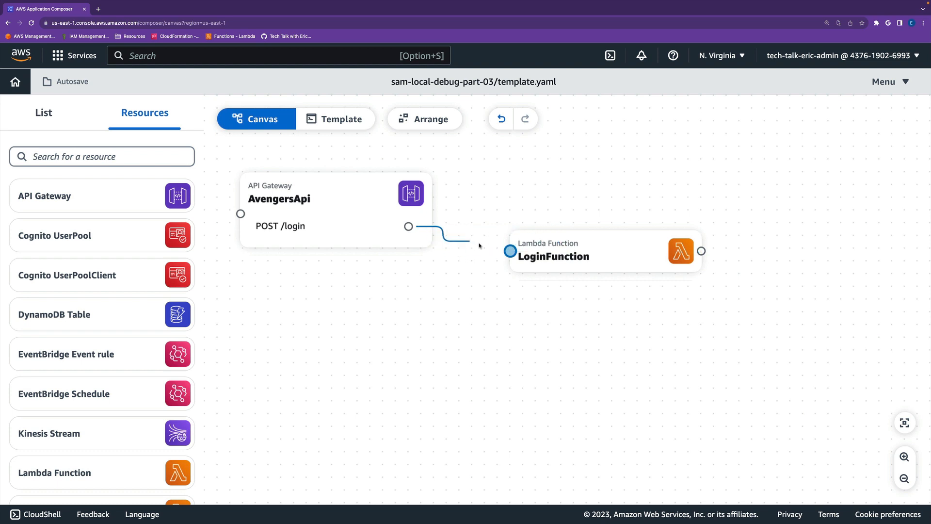
left_click_drag(409, 226, 510, 250)
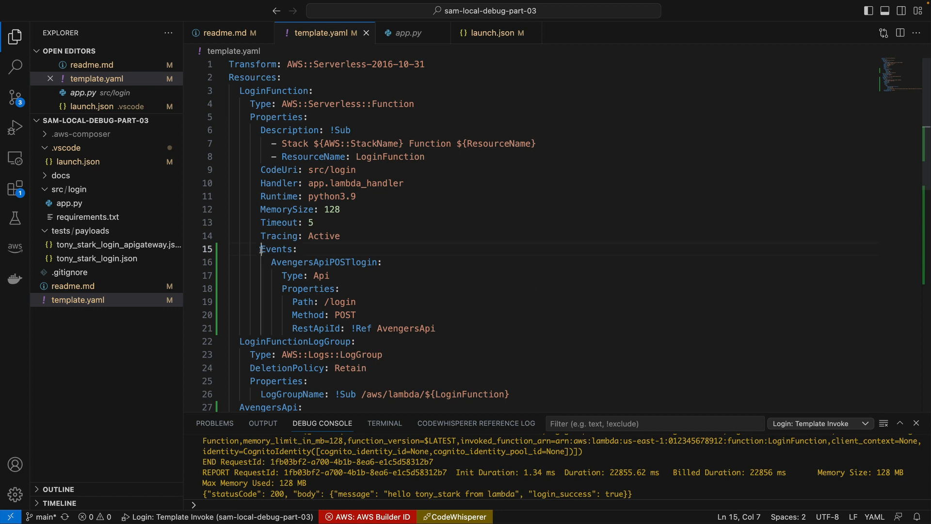
left_click_drag(260, 250, 427, 328)
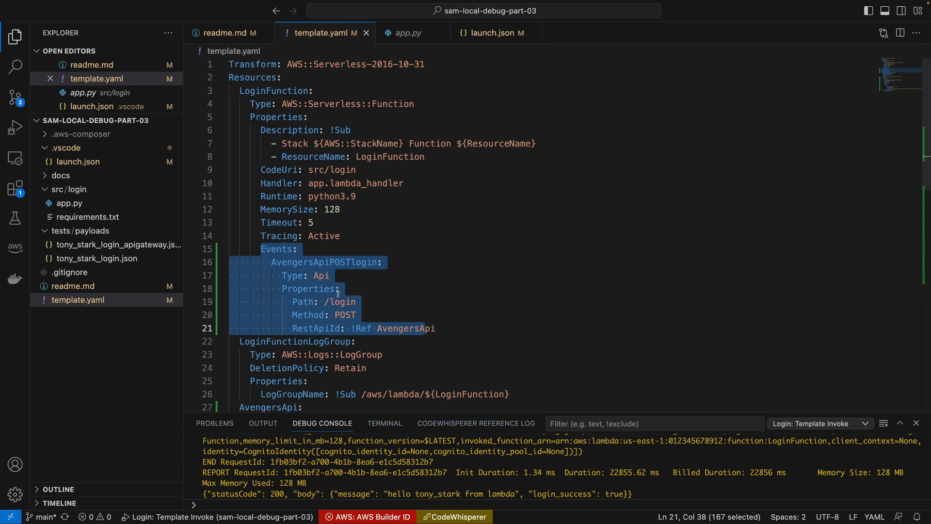
left_click(343, 302)
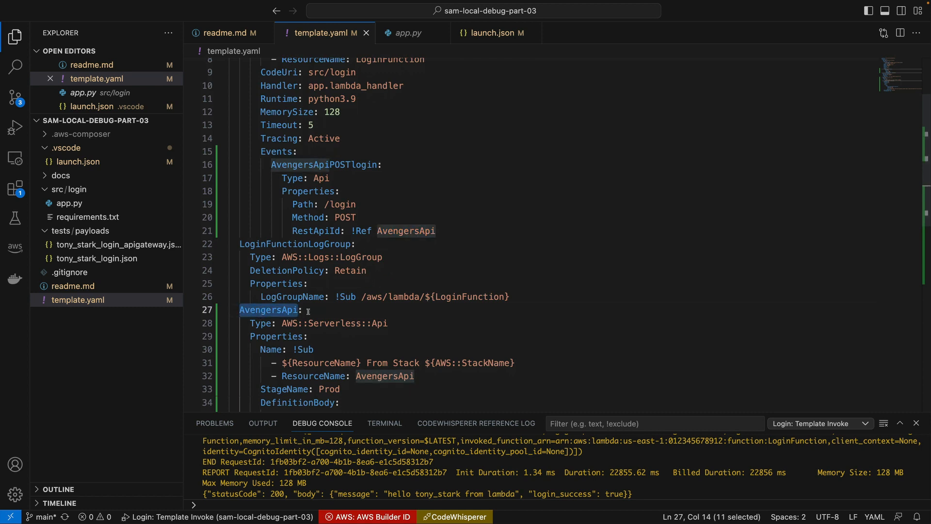
scroll("down", 3)
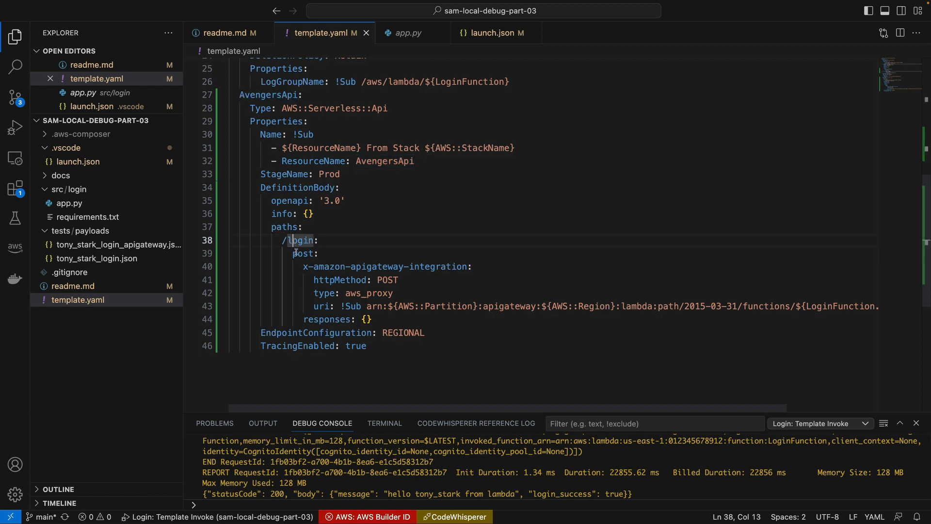
double_click(303, 253)
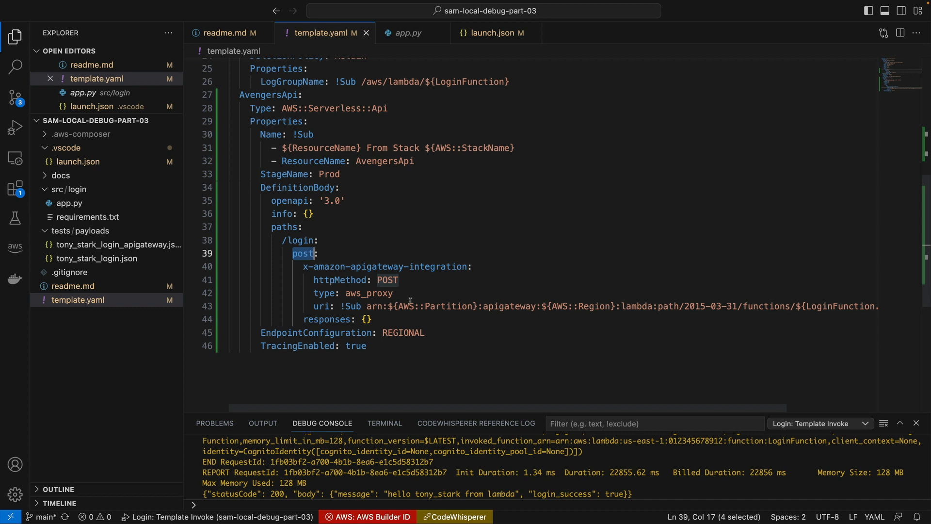
scroll("right", 3)
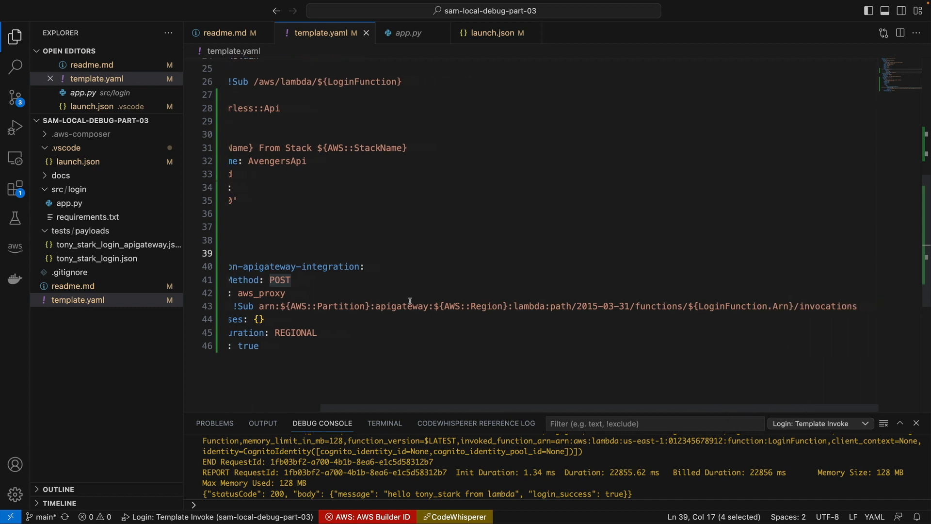
scroll("left", 3)
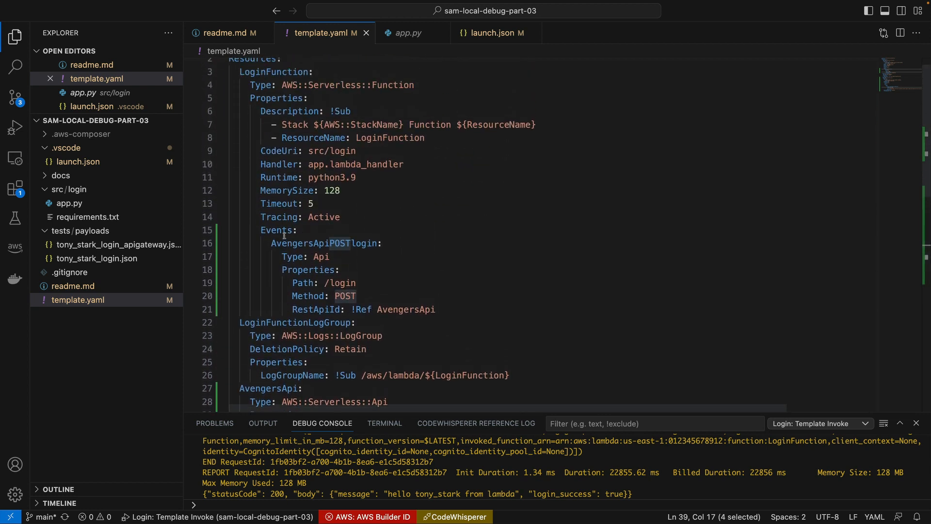
left_click_drag(276, 230, 356, 295)
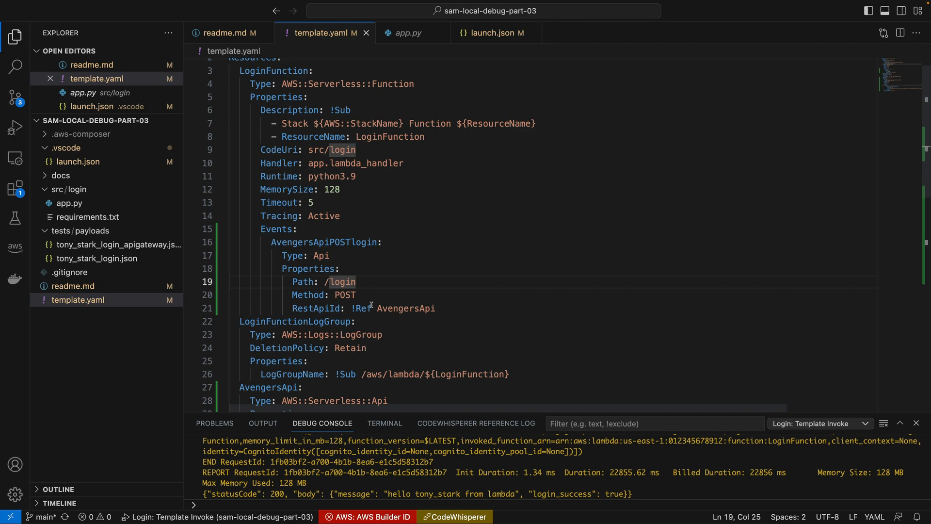
scroll("down", 3)
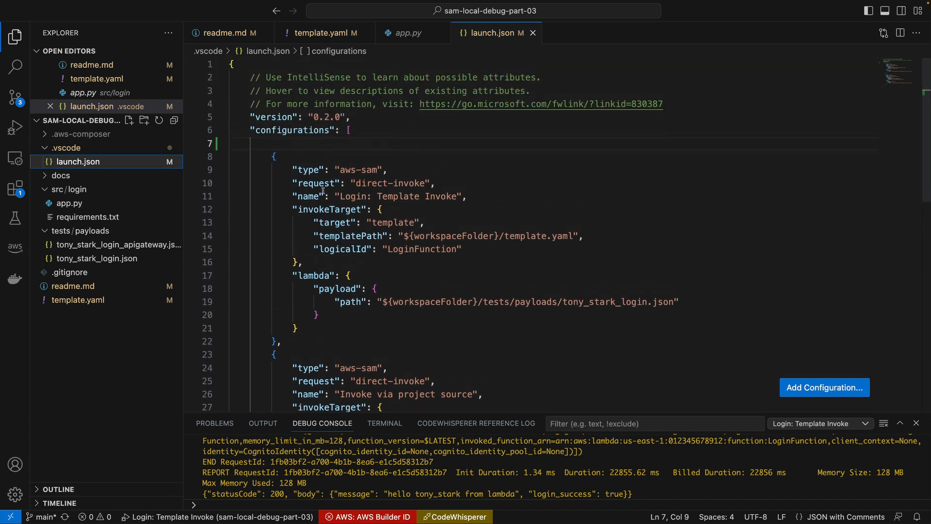
- Scroll launch.json to the 'Login: API Gateway' configuration and select its Template Location placeholder
scroll("down", 3)
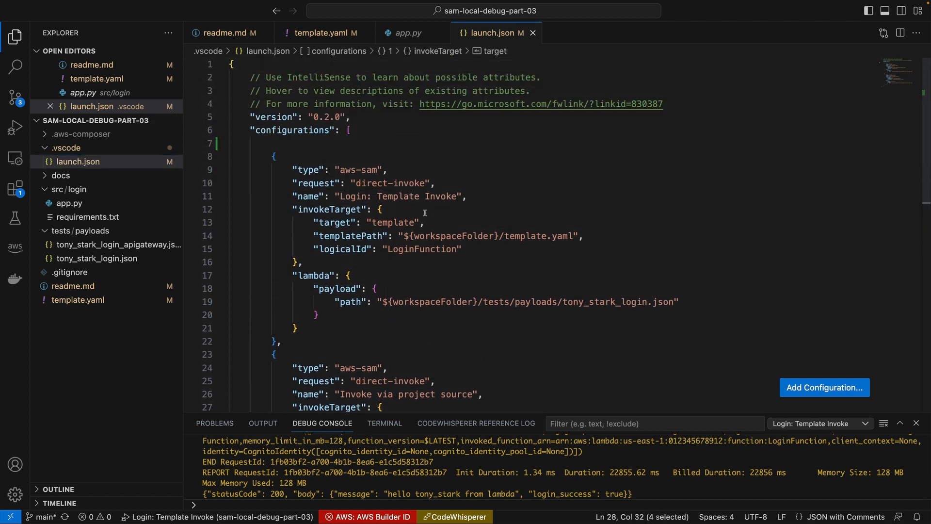
double_click(393, 222)
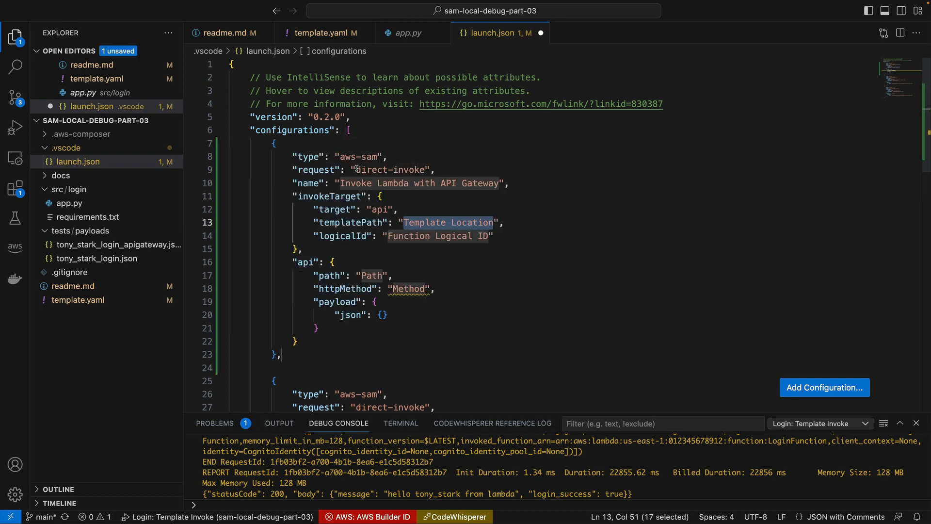
left_click(341, 183)
type("Login:")
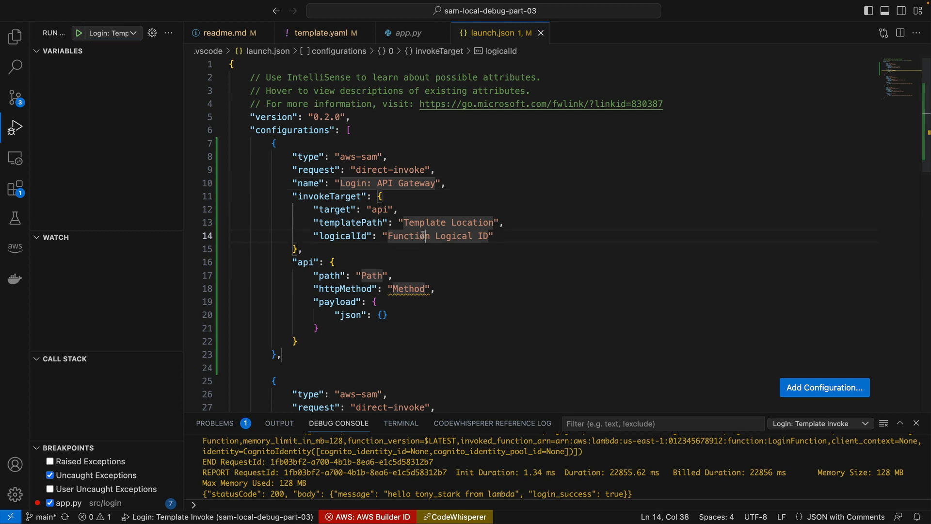
double_click(424, 166)
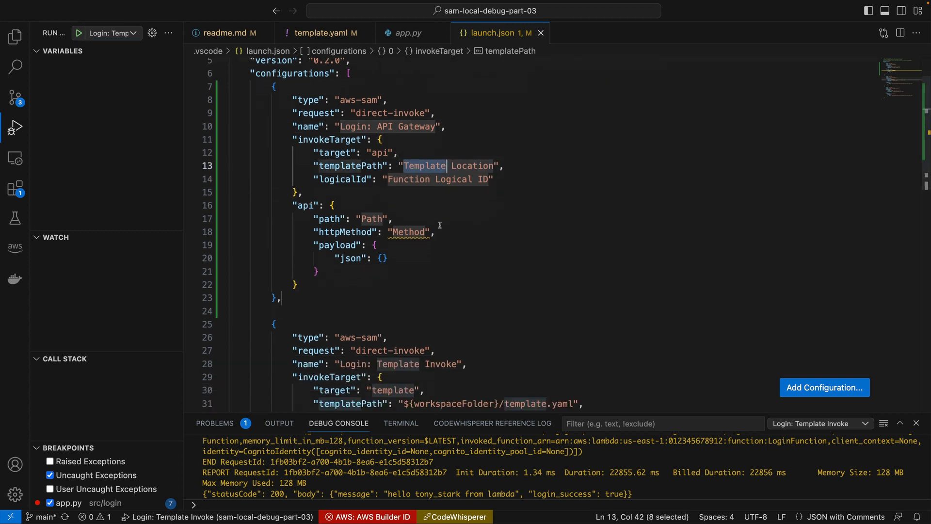
- Select the LoginFunction logical id name in the Template Invoke configuration for reuse
scroll("down", 3)
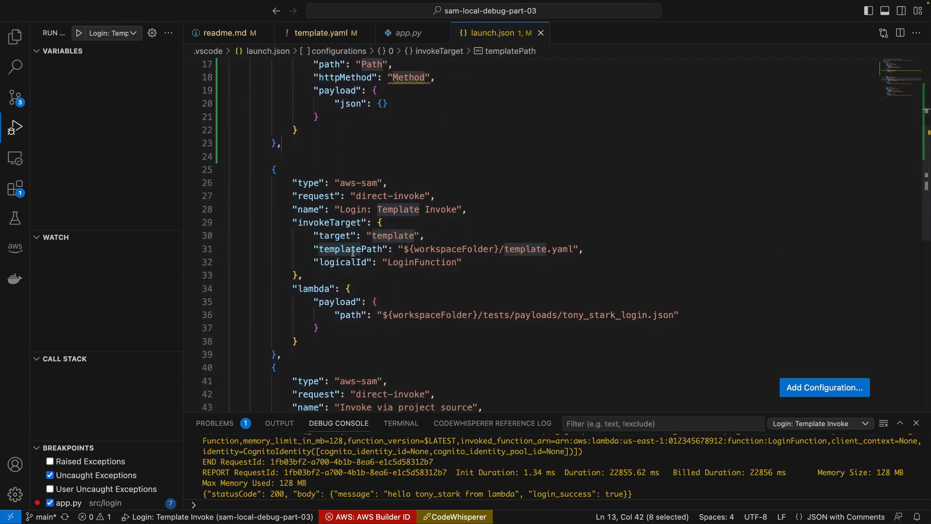
left_click(410, 262)
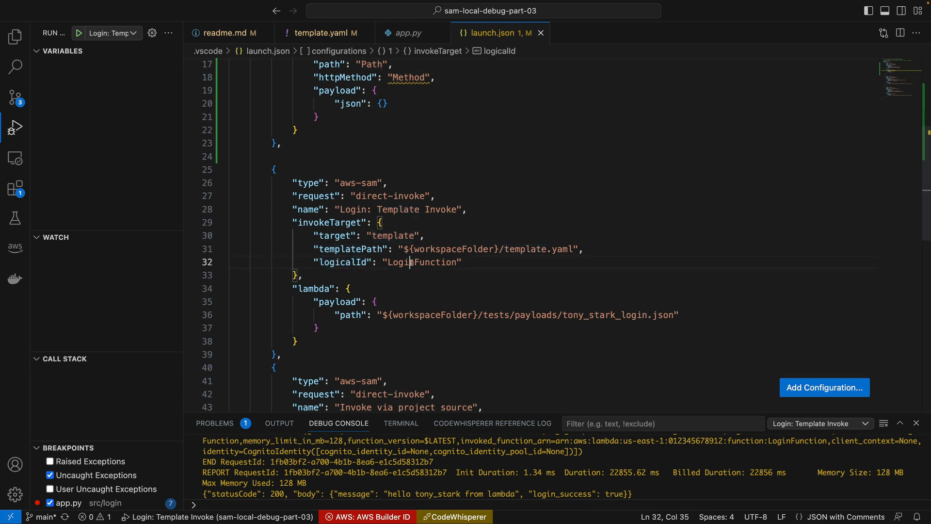
double_click(422, 322)
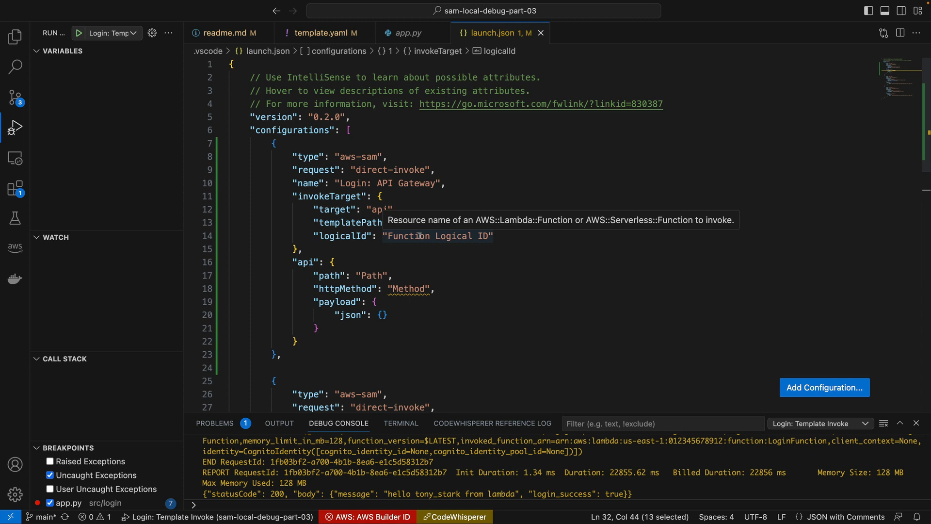
mouse_move(593, 224)
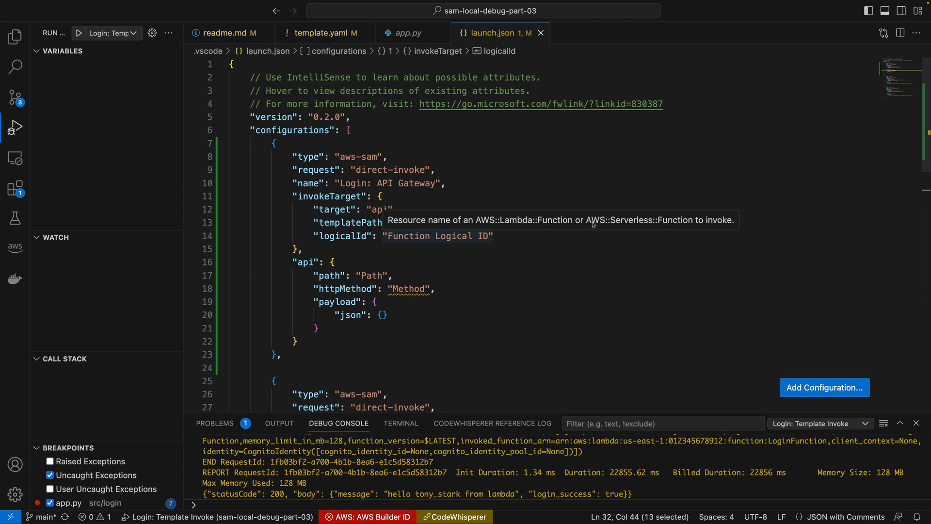
mouse_move(564, 229)
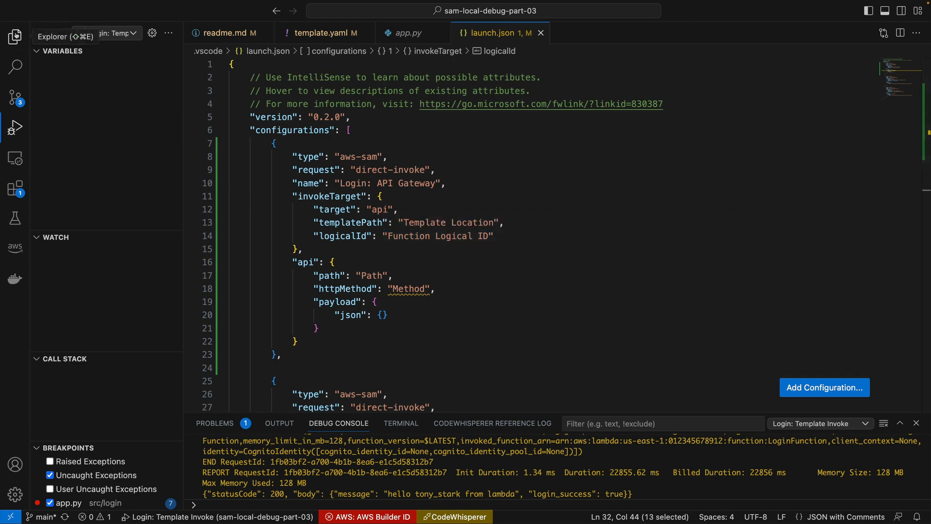
- Check the login route in template.yaml, then set the API Gateway path to /login
left_click(14, 37)
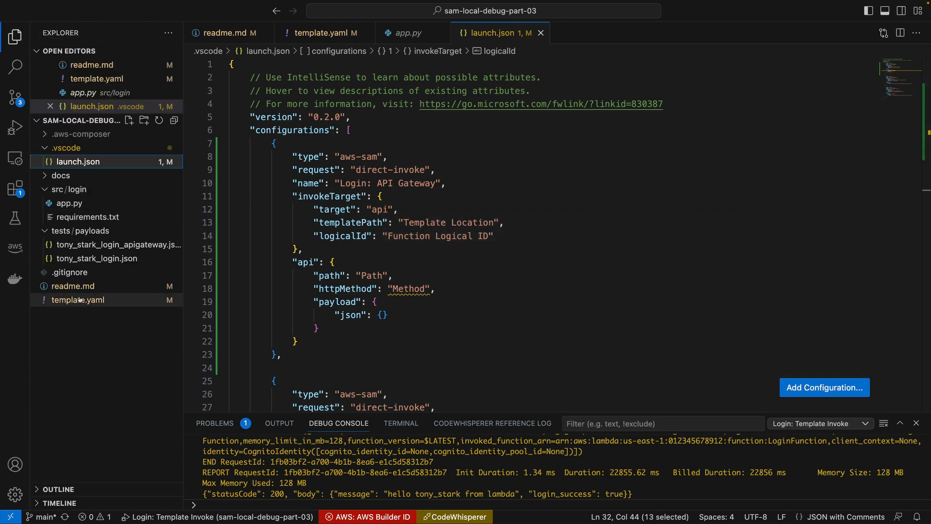
left_click(323, 33)
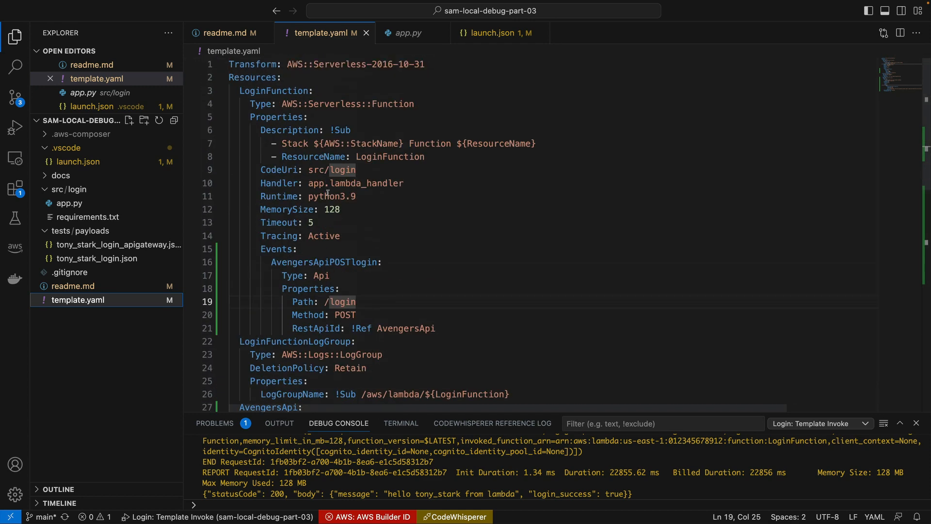
mouse_move(280, 98)
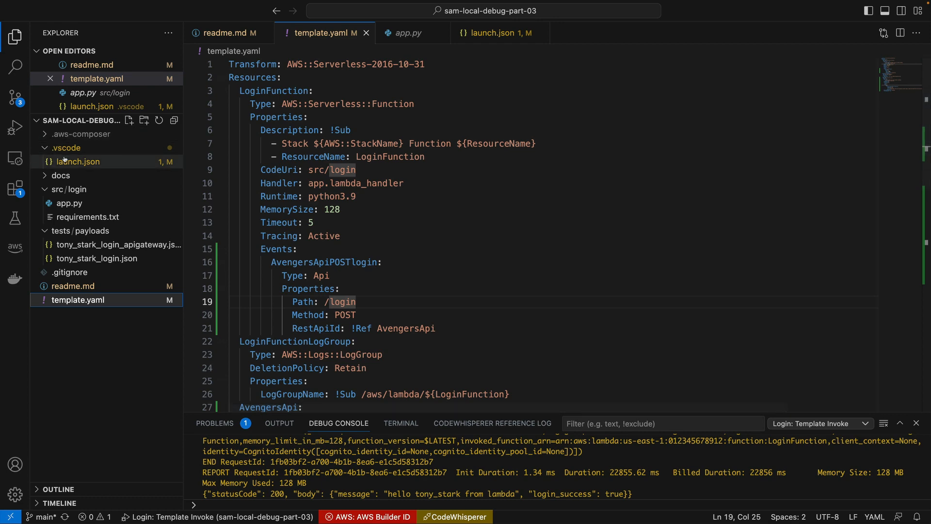
left_click(497, 33)
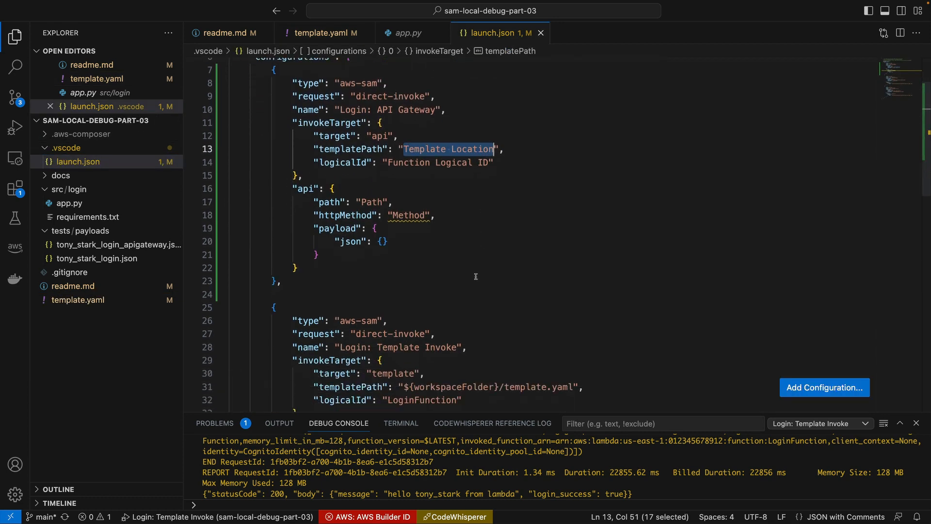
scroll("down", 3)
type("/")
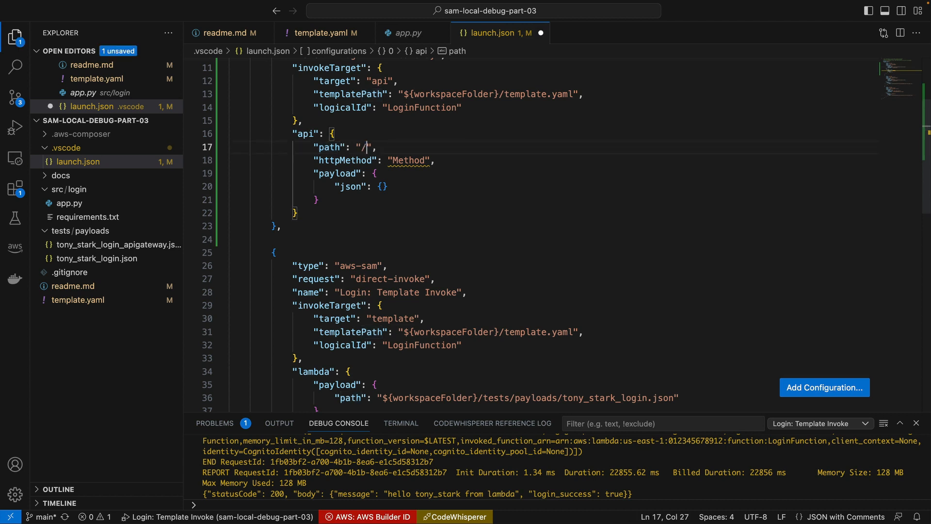
type("login")
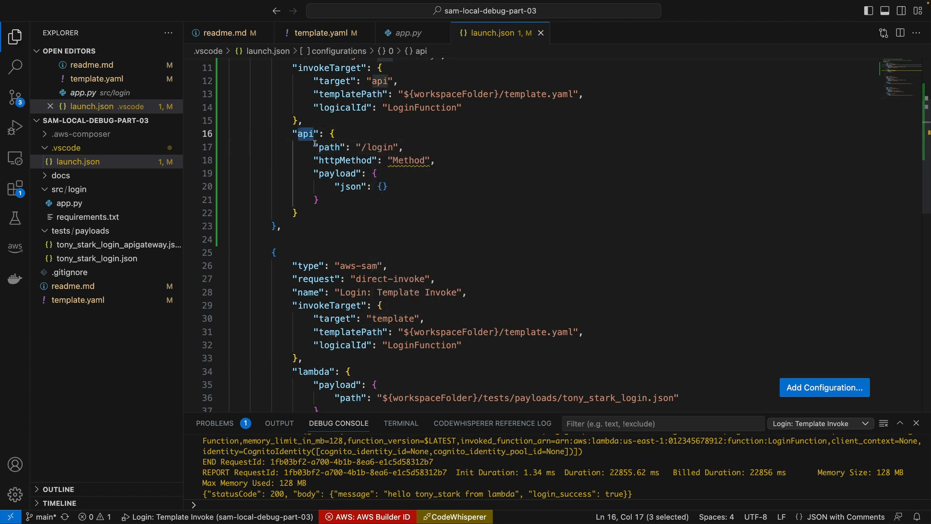
- Set method to post and payload path to ${workspaceFolder}/tests/payloads/tony_stark_login.json
double_click(408, 160)
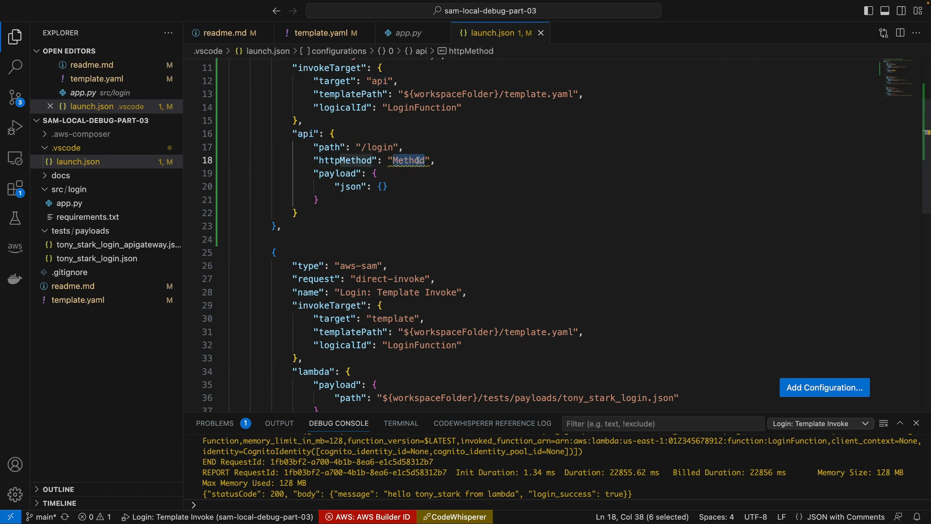
type("post")
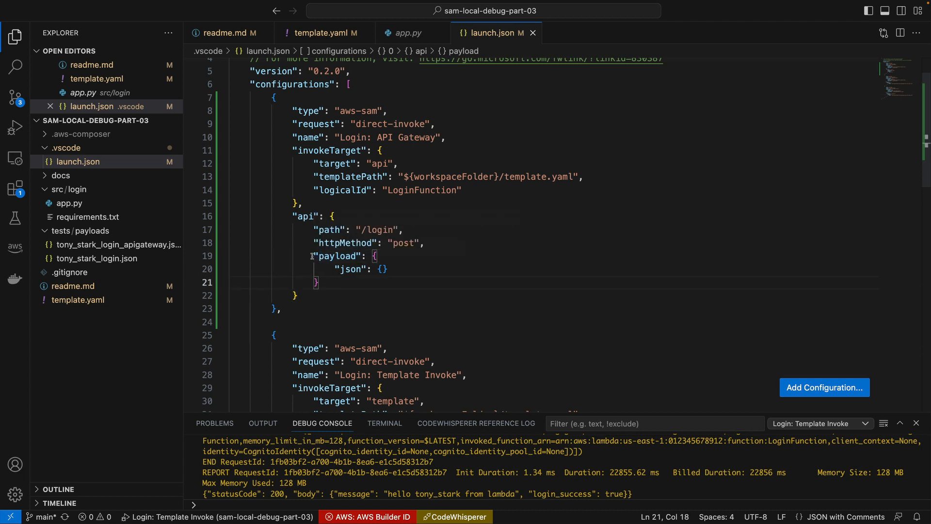
scroll("down", 3)
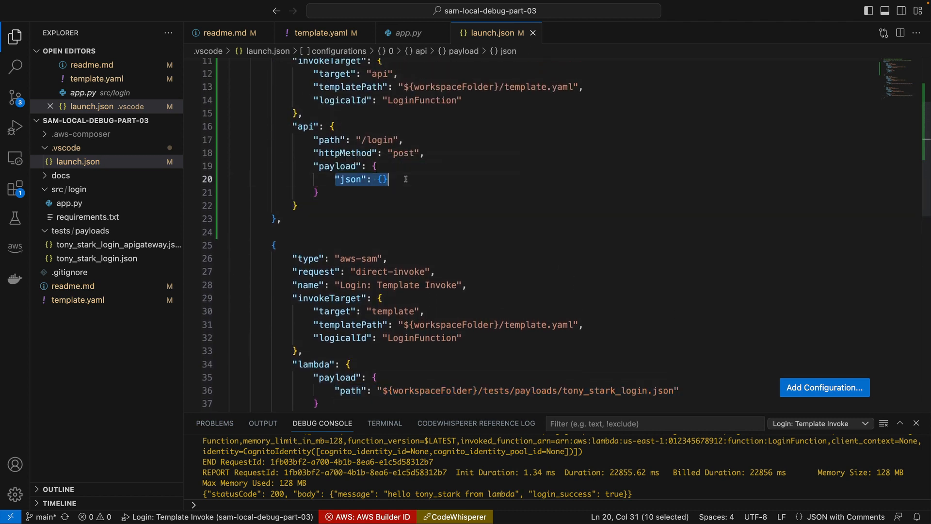
type("\"path\": \"${workspaceFolder}/tests/payloads/tony_stark_login.json\"")
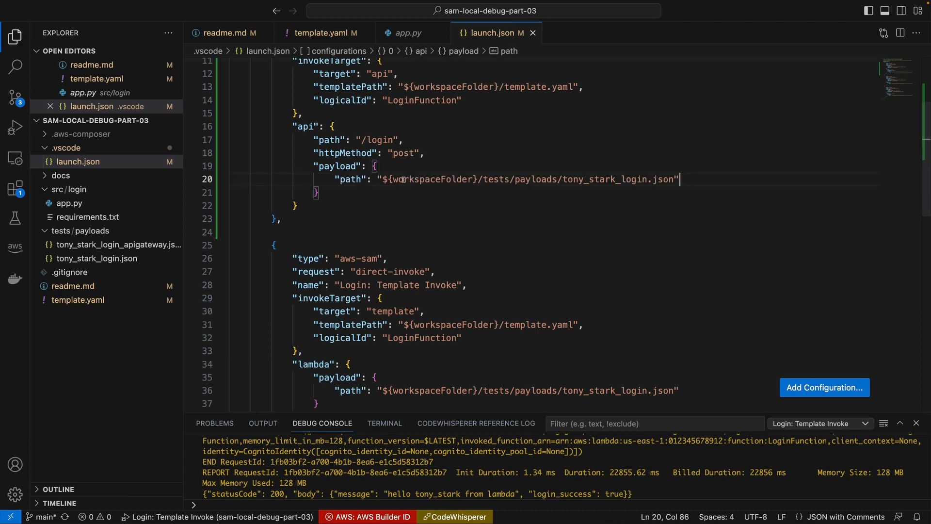
left_click(98, 259)
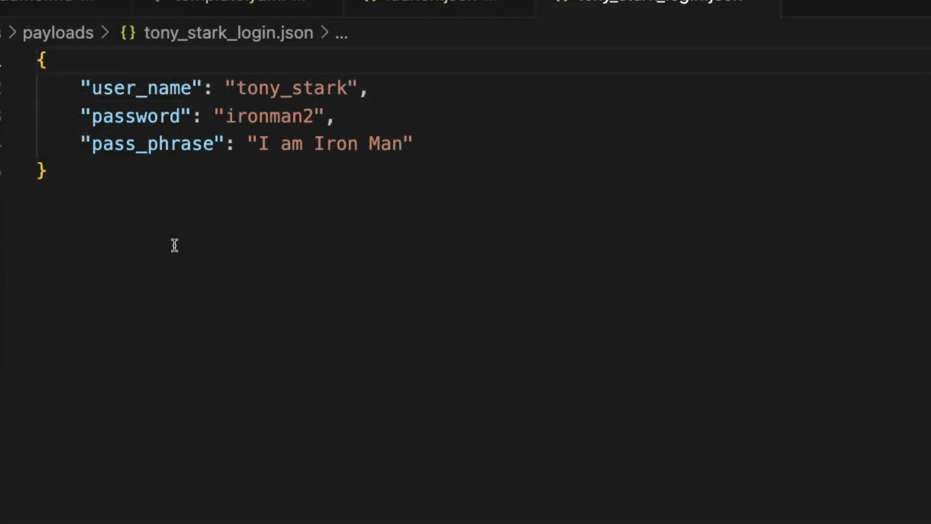
mouse_move(142, 136)
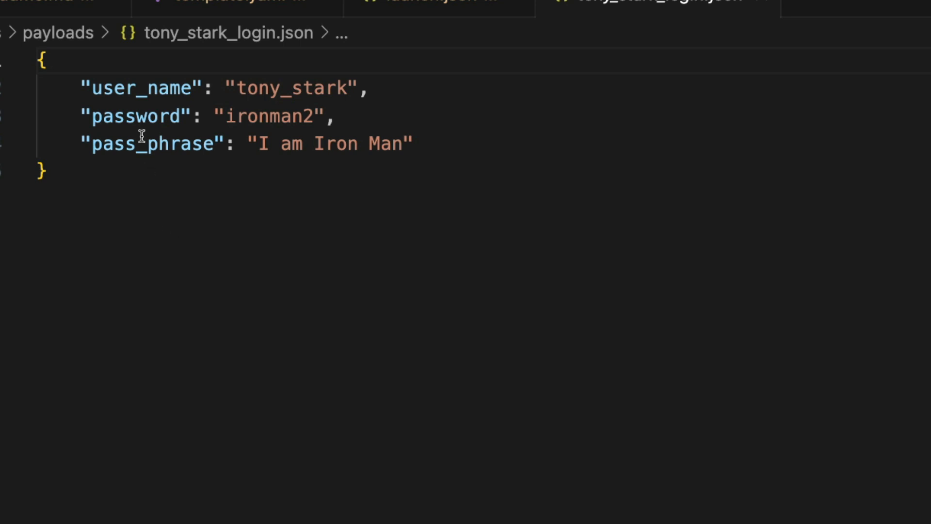
mouse_move(198, 100)
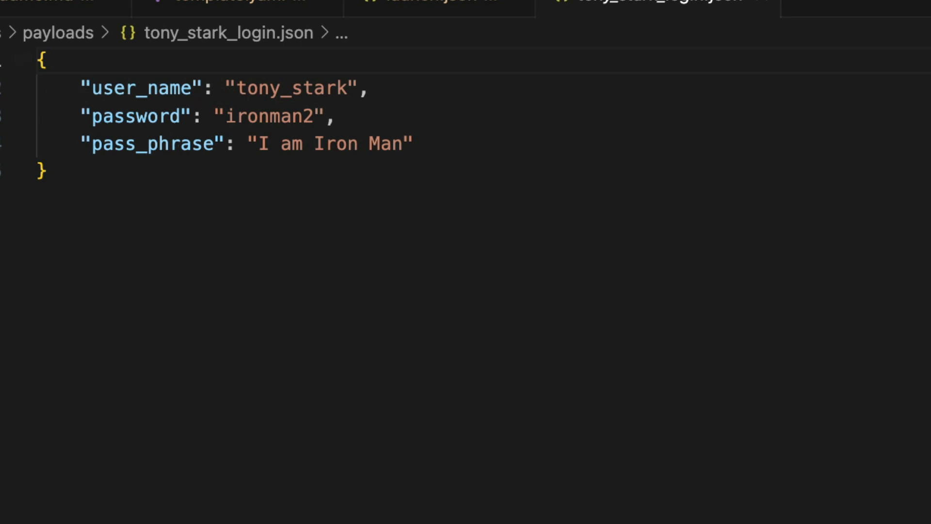
- Return from tony_stark_login.json to the completed launch.json configuration
left_click(440, 2)
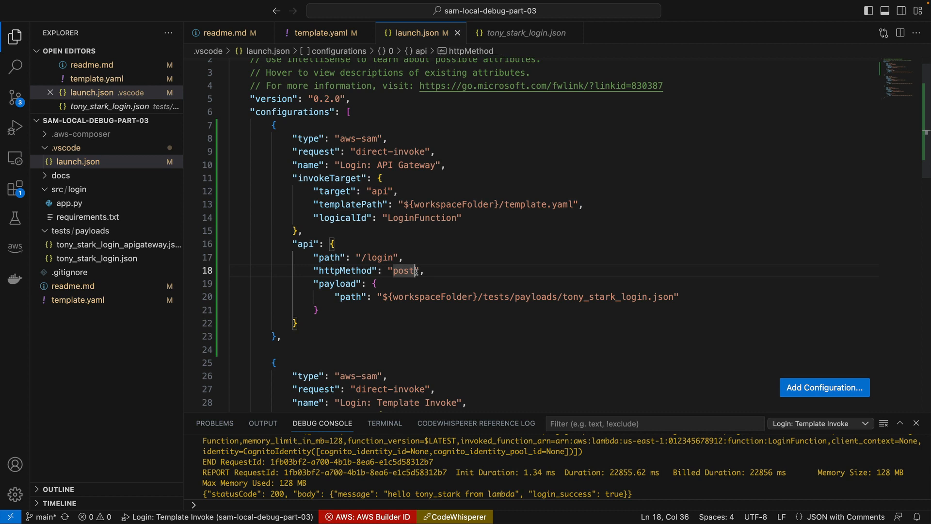
mouse_move(405, 270)
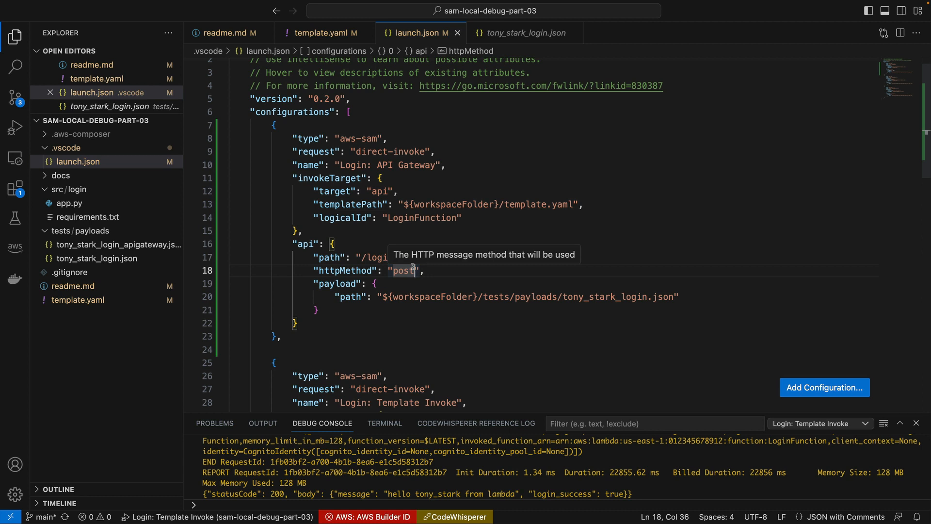
left_click(379, 191)
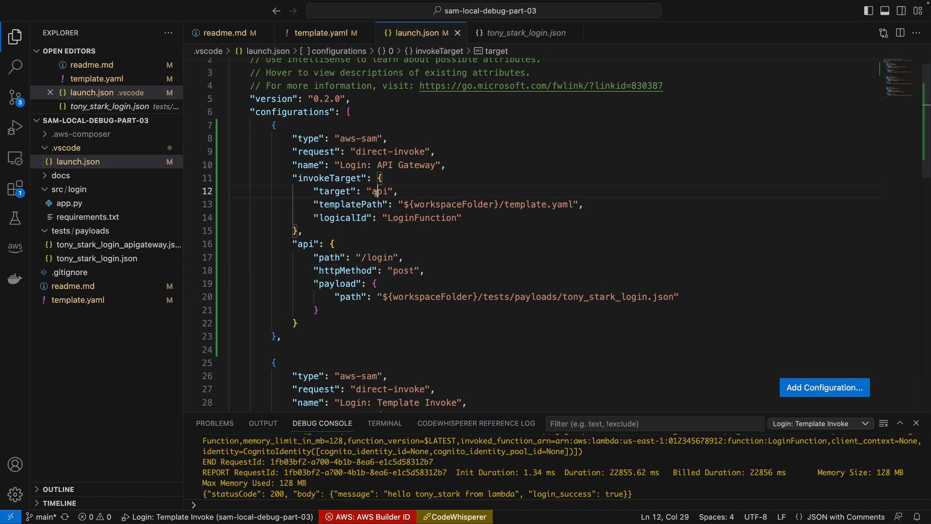
double_click(380, 191)
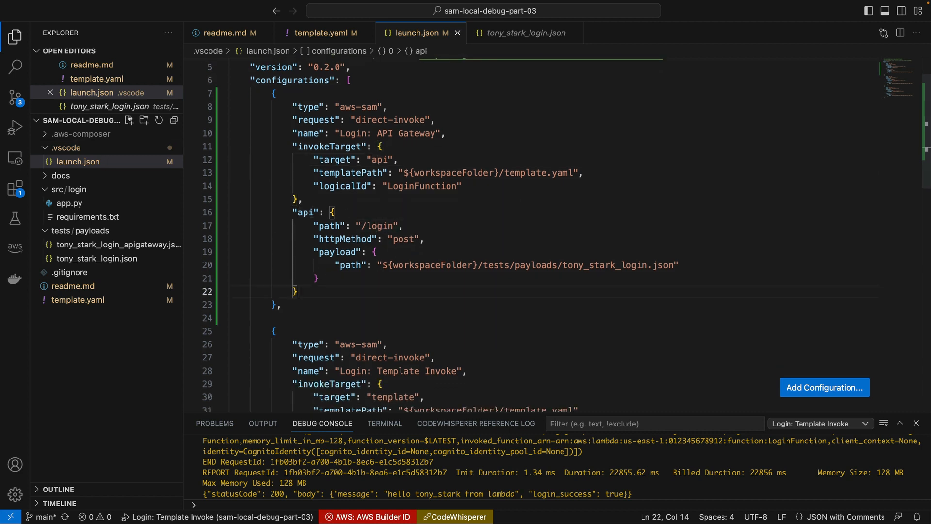
mouse_move(15, 220)
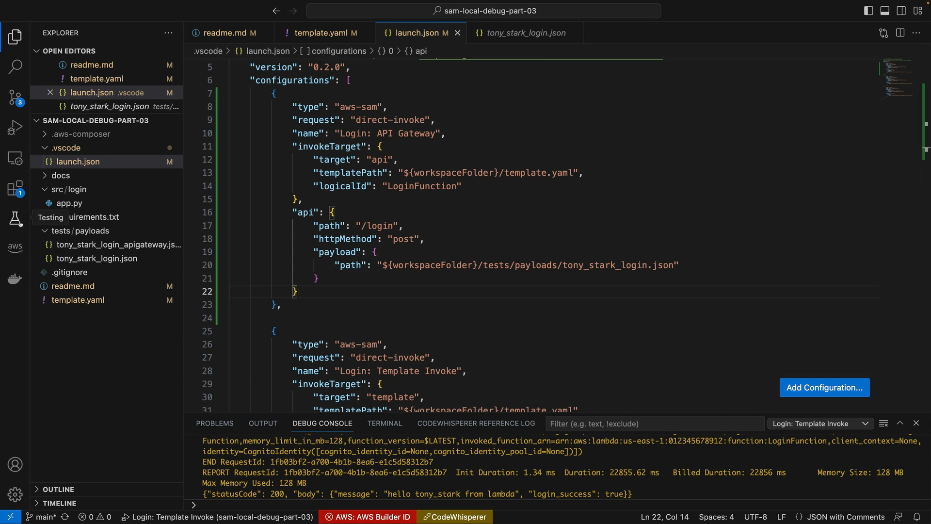
- Select the Login: API Gateway configuration and locate its payload file name in launch.json
left_click(14, 128)
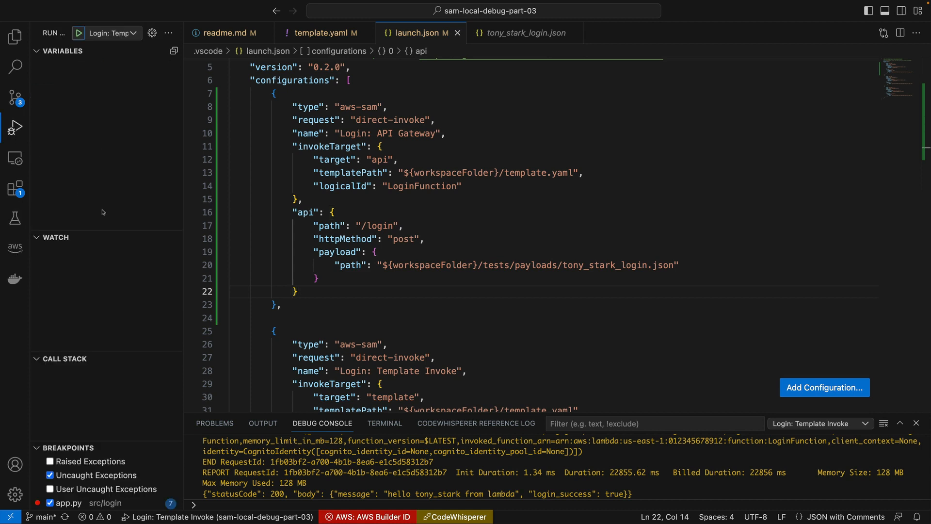
left_click(112, 33)
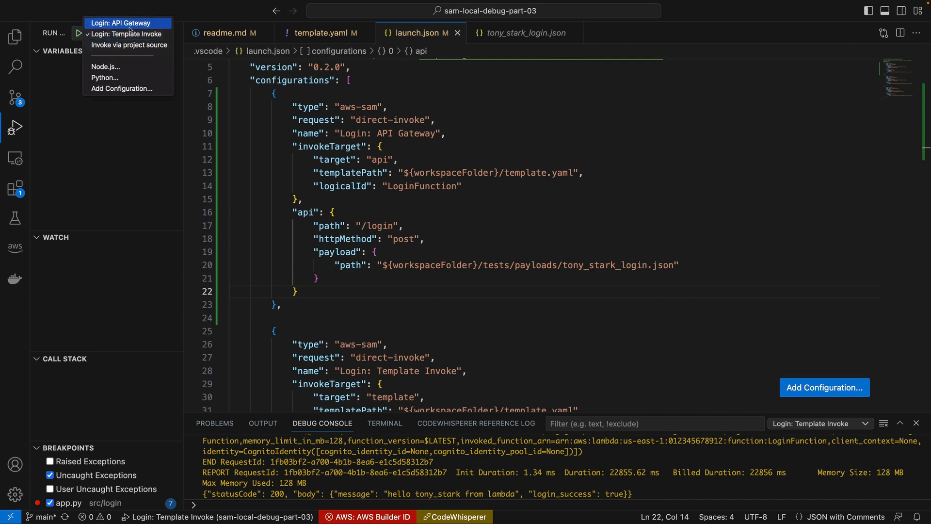
left_click(121, 23)
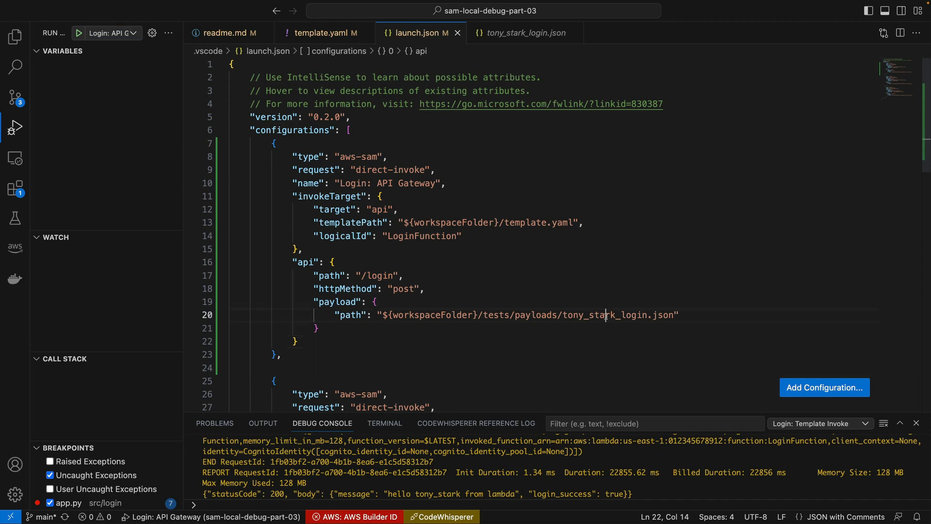
double_click(604, 314)
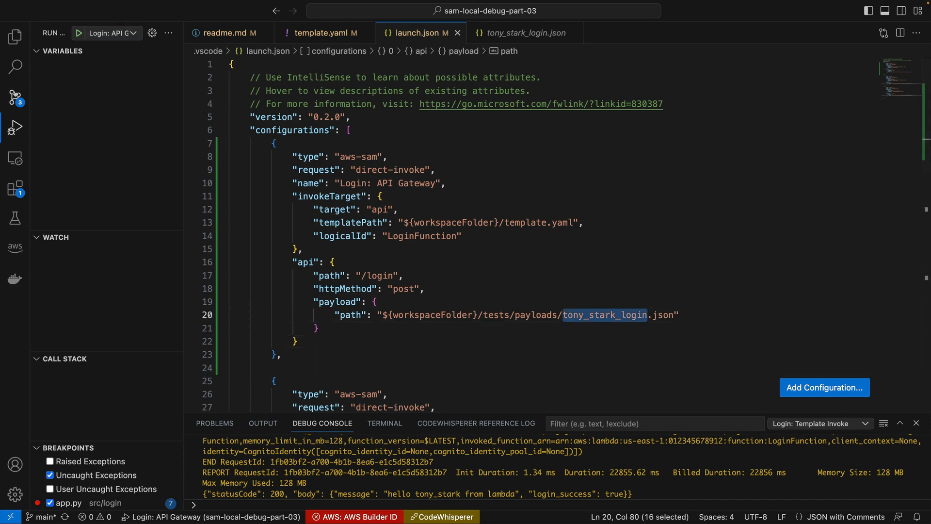
- Open src/login/app.py with its breakpoint on the login call and return to debugging
left_click(14, 36)
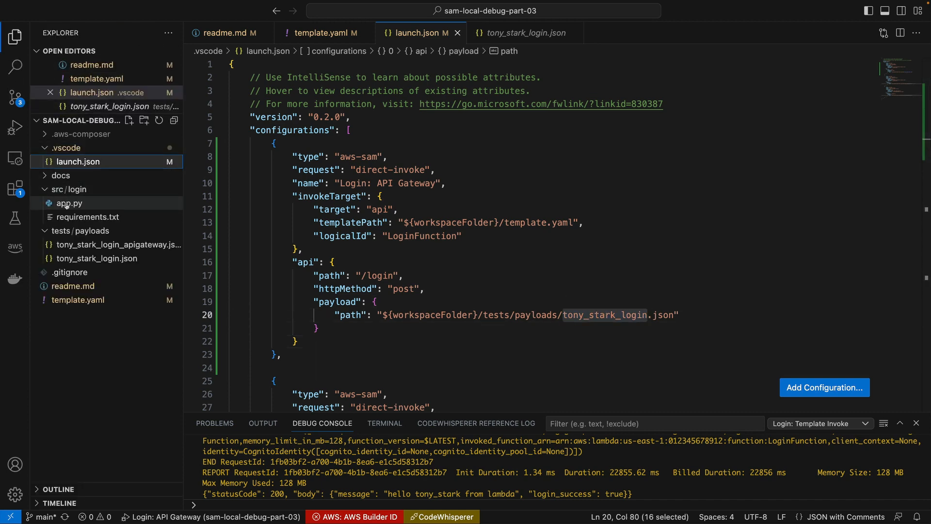
left_click(68, 203)
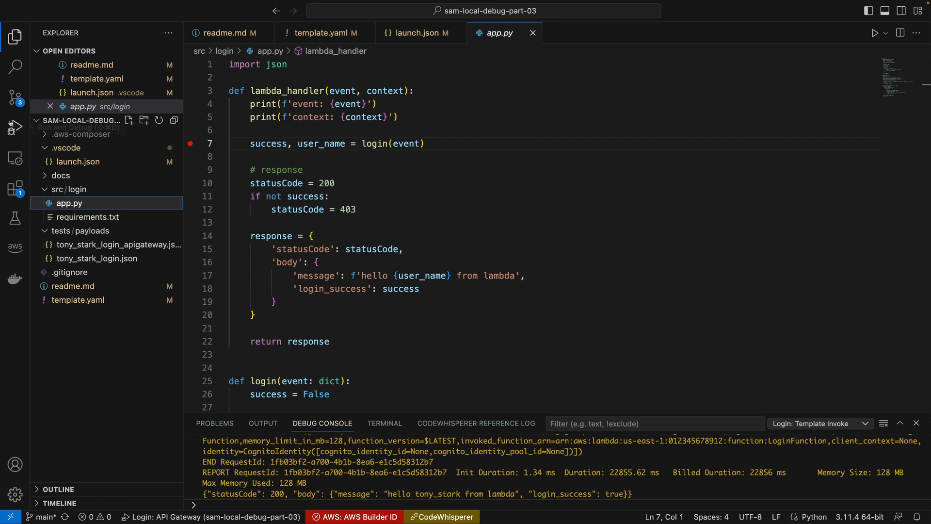
left_click(15, 127)
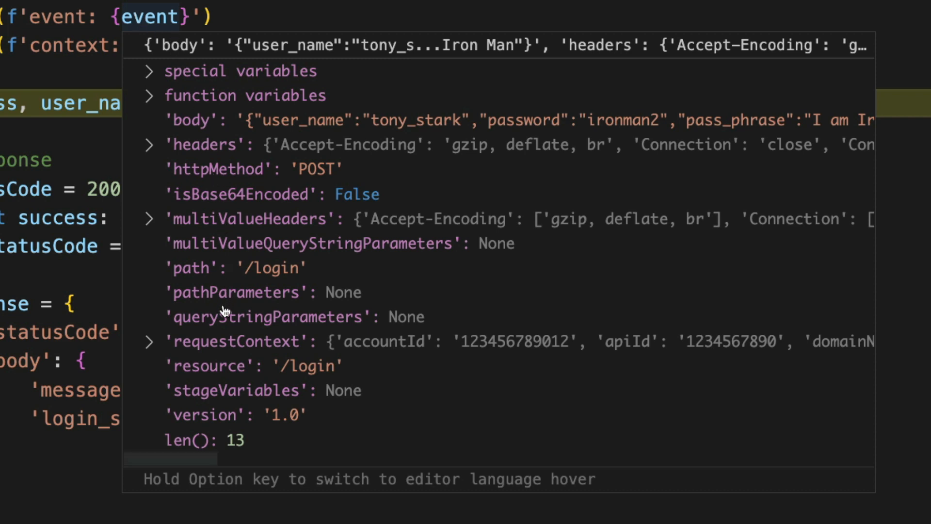
mouse_move(217, 295)
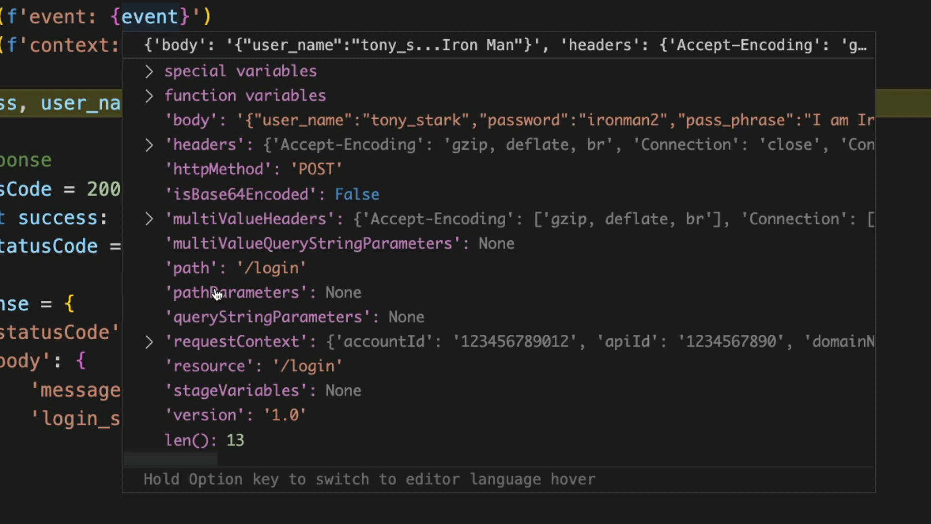
mouse_move(225, 129)
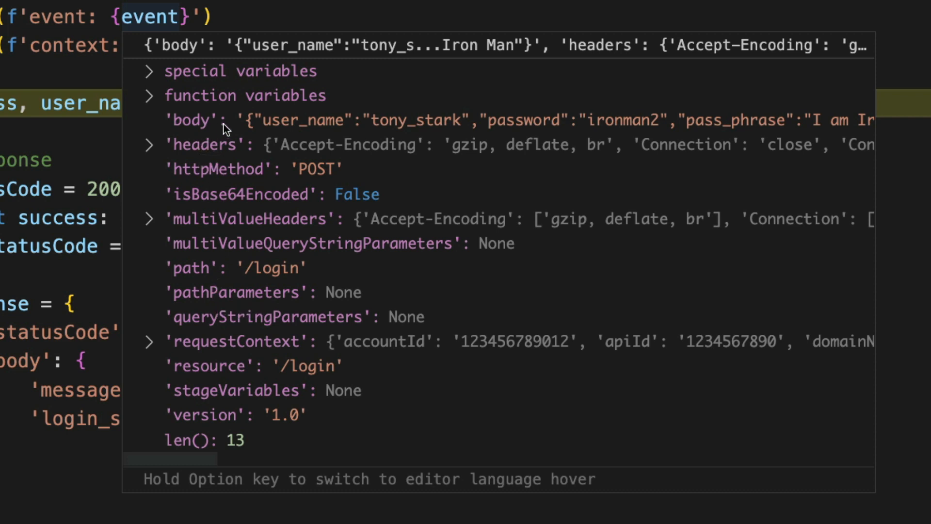
mouse_move(264, 125)
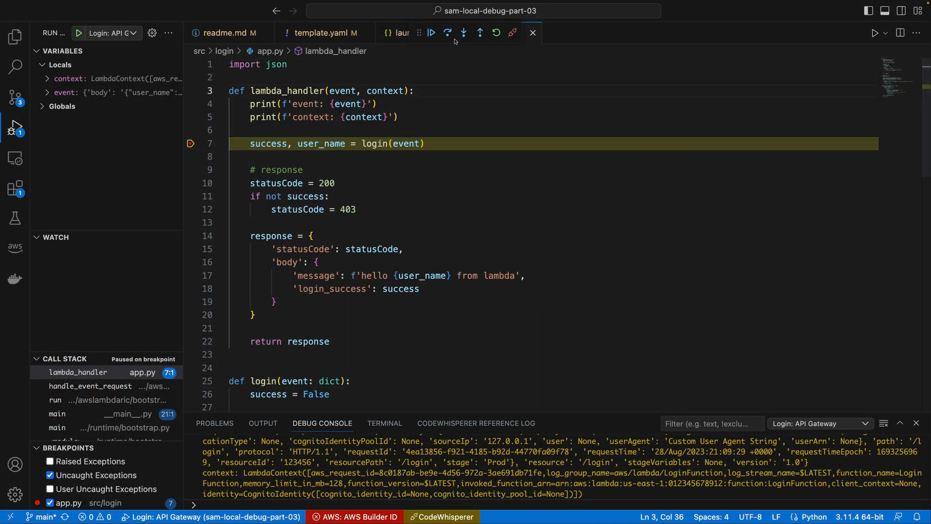
- Step into login and get_value_from_event down to extracting the request body
left_click(462, 33)
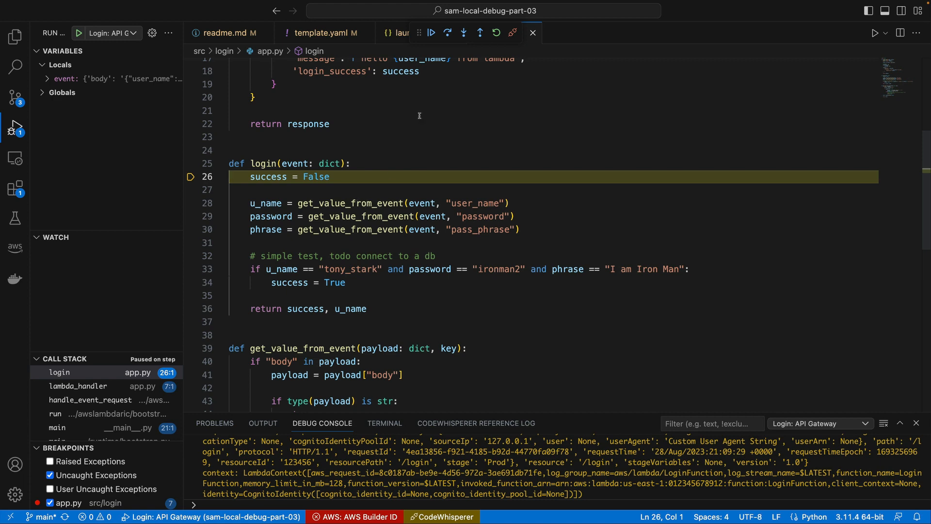
left_click(463, 33)
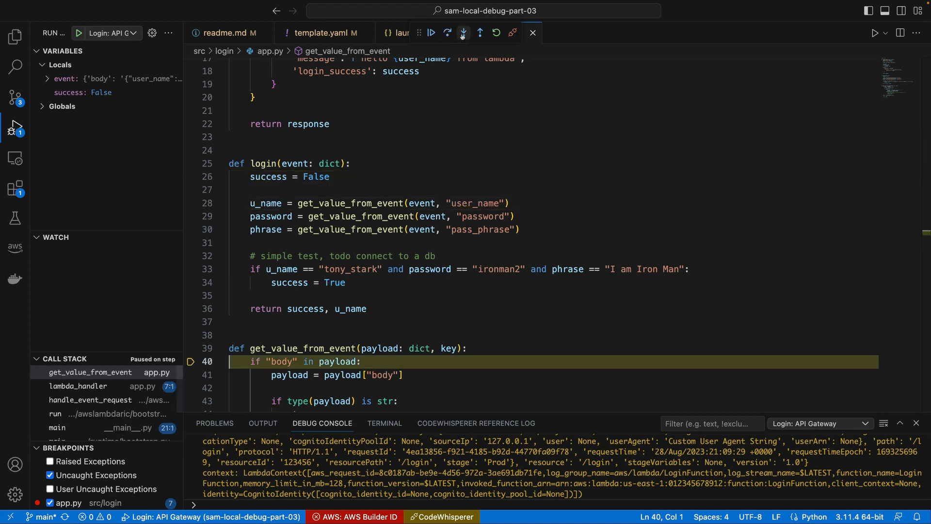
left_click(449, 33)
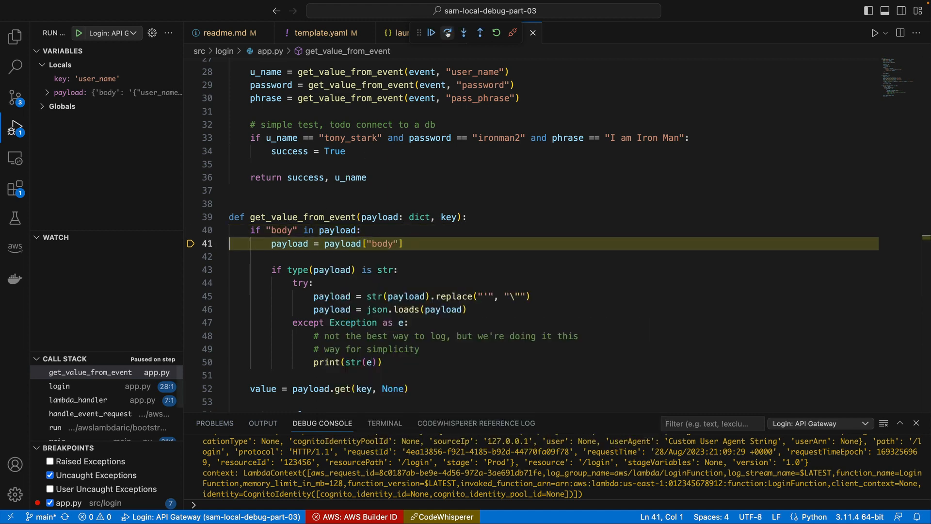
left_click(449, 33)
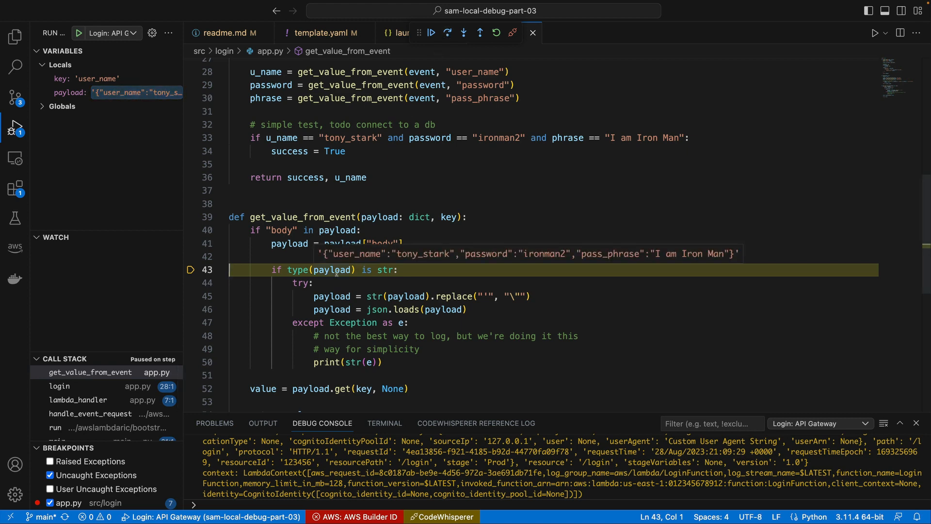
mouse_move(385, 270)
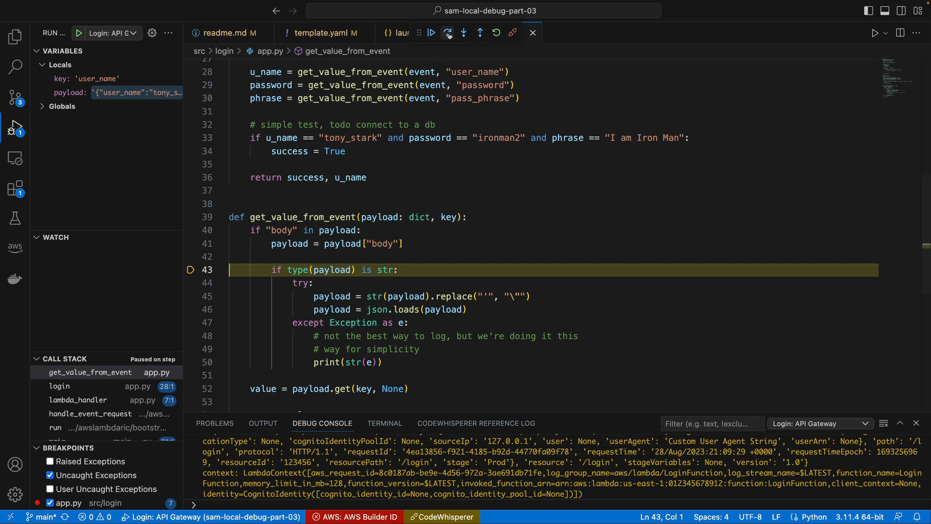
- Step through the string branch and JSON parsing of the tony_stark body until login's return
left_click(448, 33)
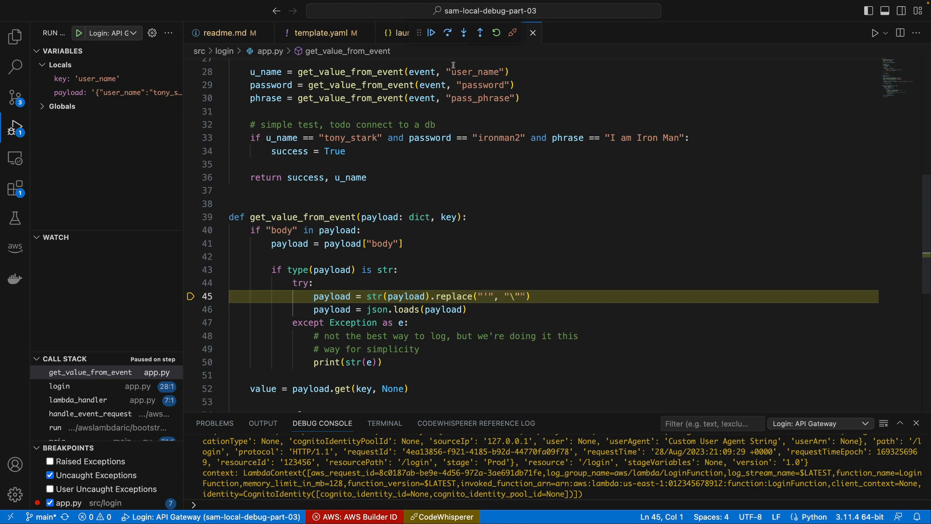
left_click(446, 33)
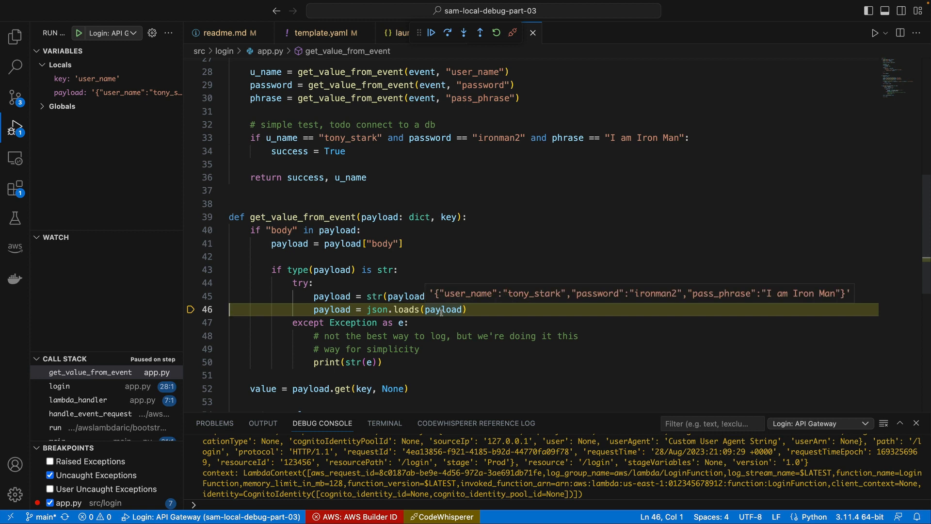
left_click(447, 33)
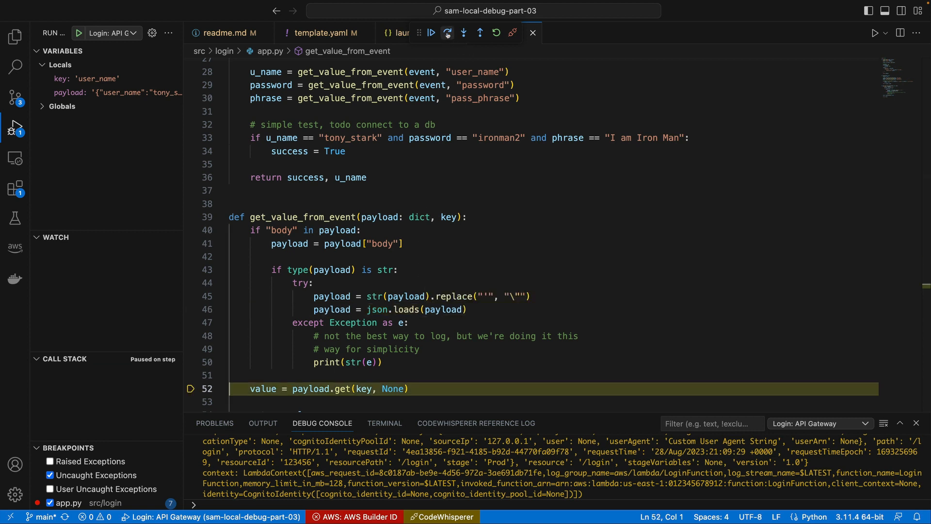
left_click(446, 33)
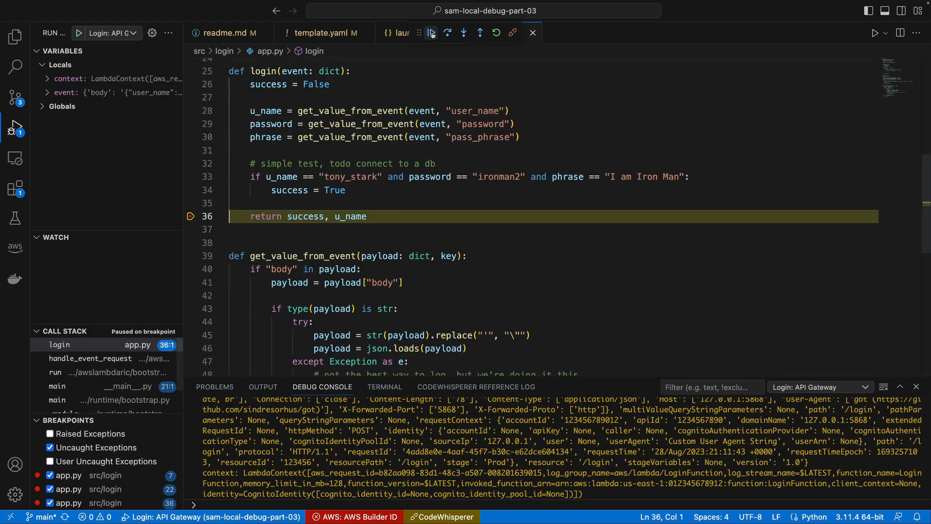
- Step back into lambda_handler and continue to return response with statusCode 200 and success True
left_click(430, 33)
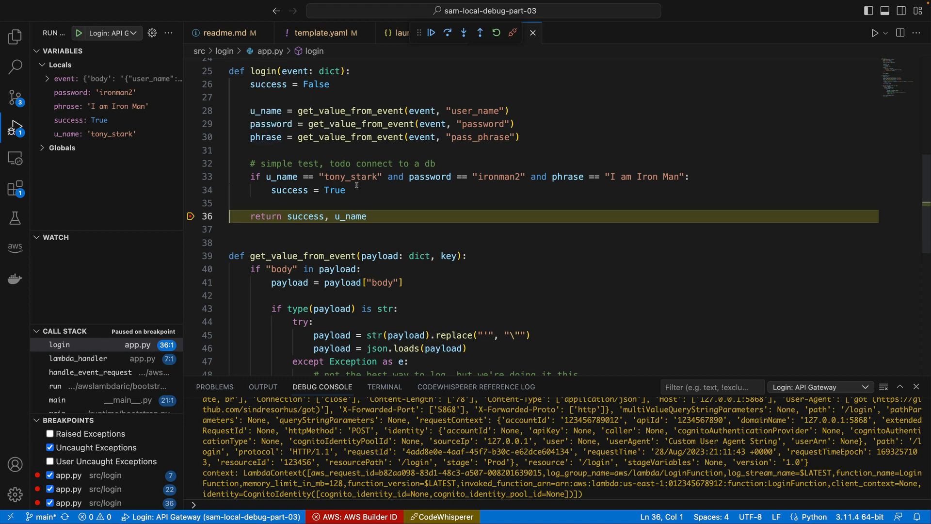
mouse_move(534, 191)
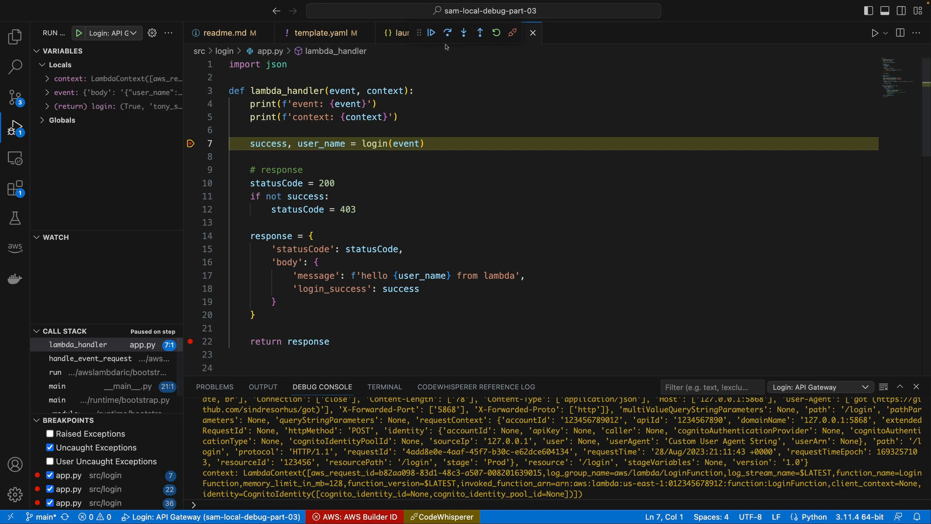
left_click(449, 33)
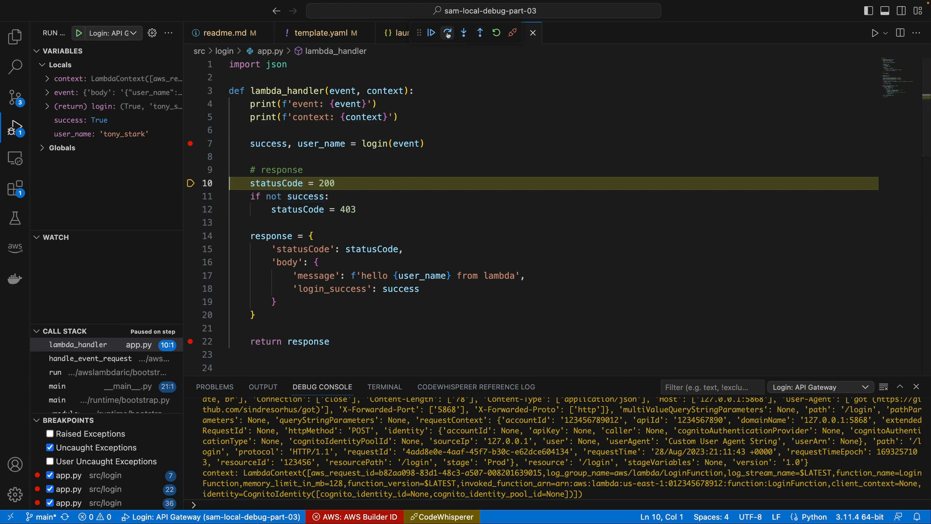
left_click(430, 33)
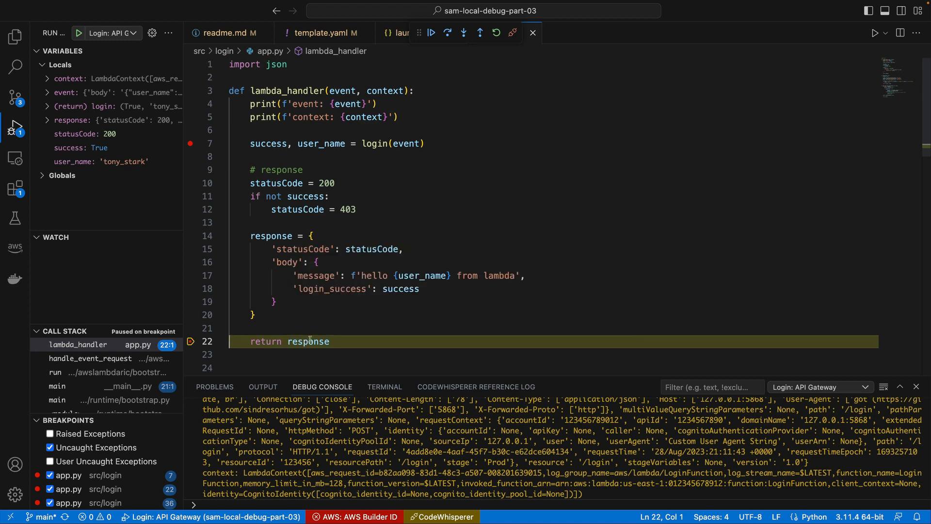
mouse_move(310, 341)
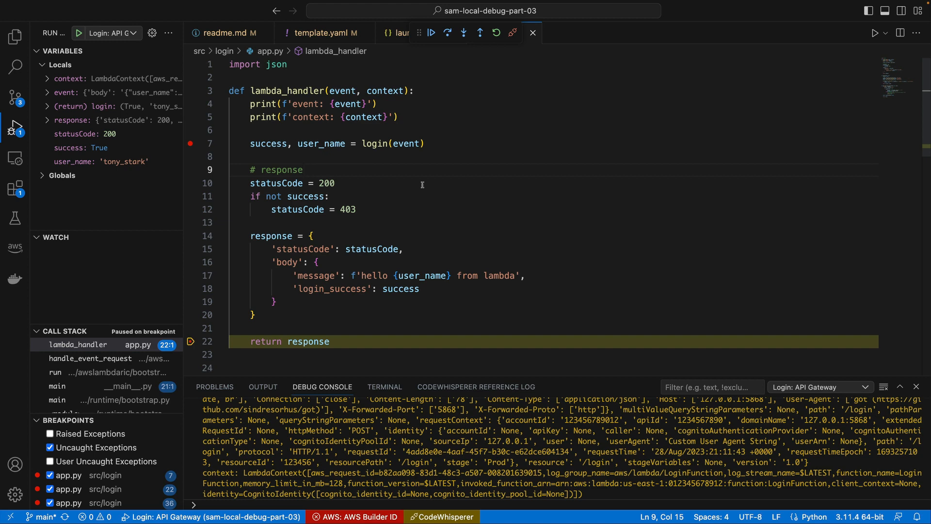
mouse_move(416, 152)
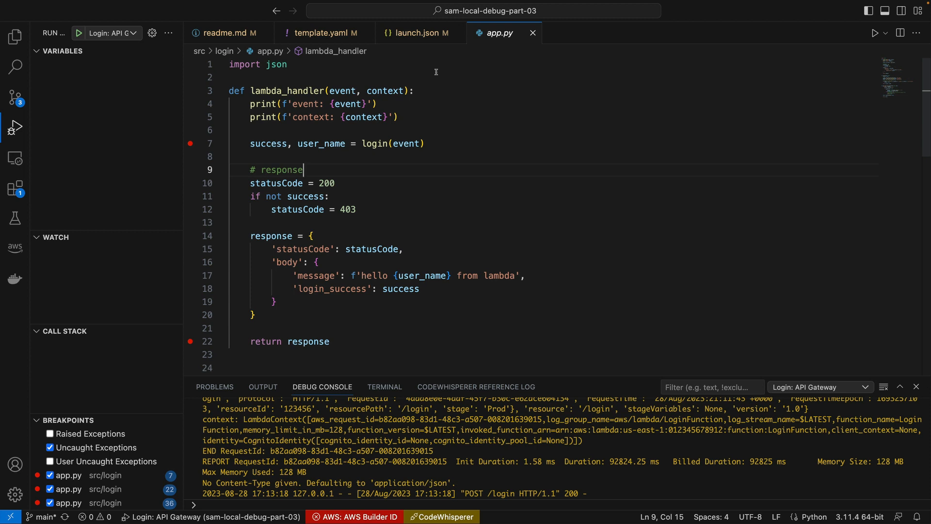
mouse_move(432, 72)
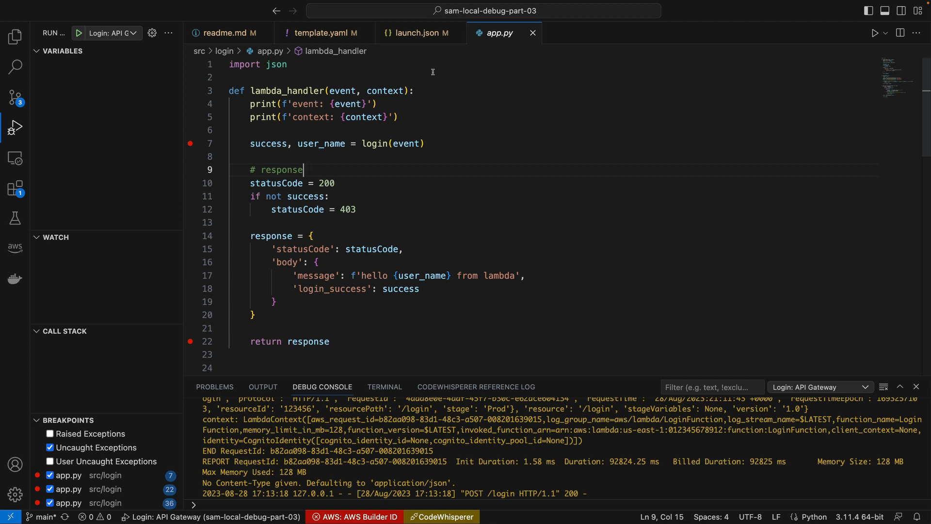